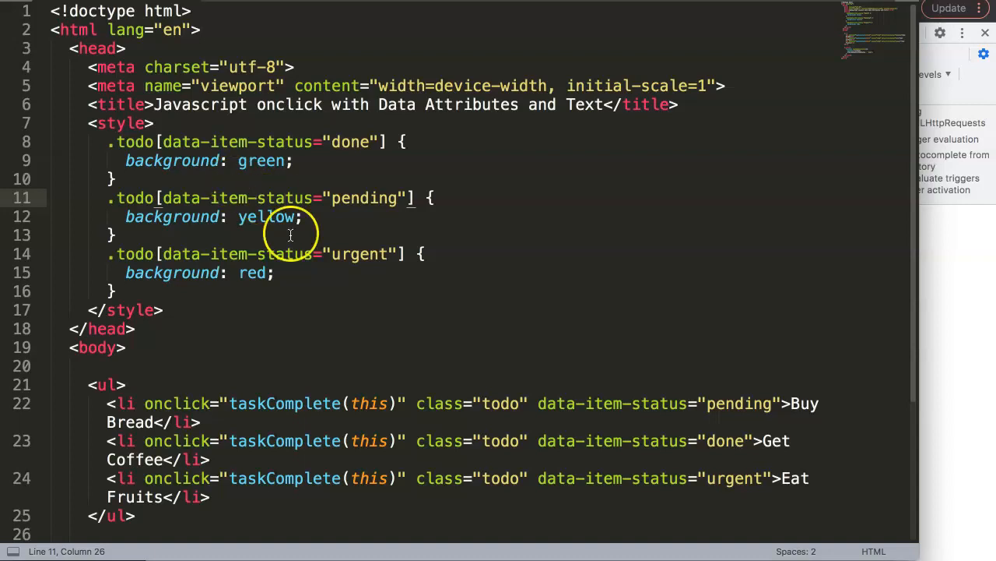
# Step: Mark Buy Bread and the other items done so all three turn green and log to the console
pyautogui.scroll(-3)
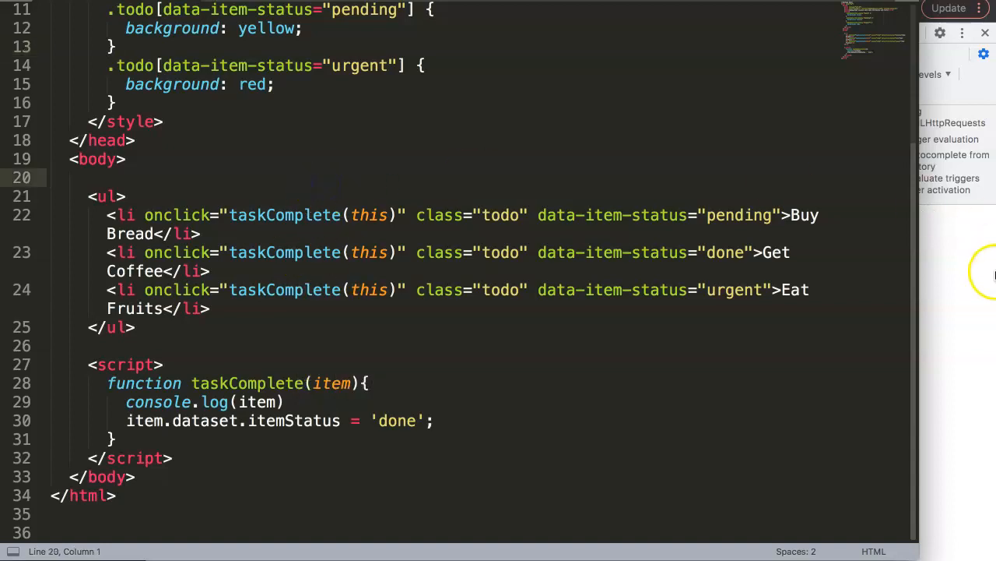
pyautogui.moveTo(112, 215); pyautogui.dragTo(203, 420)
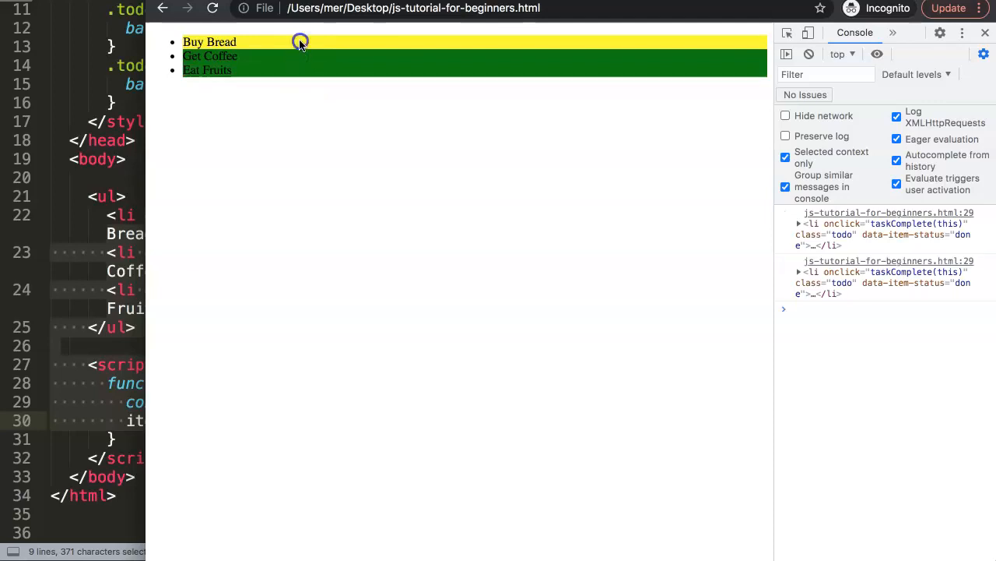
pyautogui.click(208, 40)
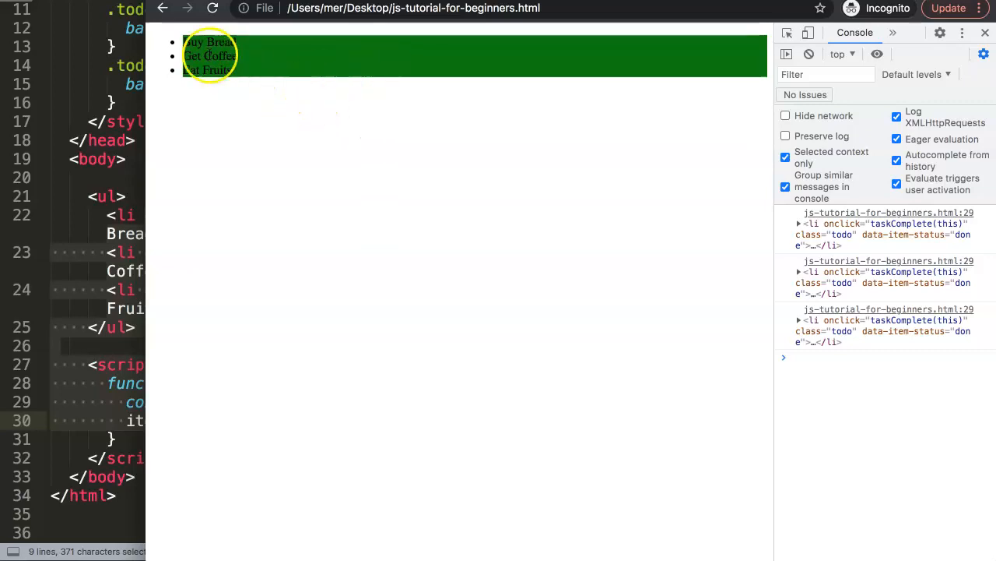
pyautogui.click(208, 56)
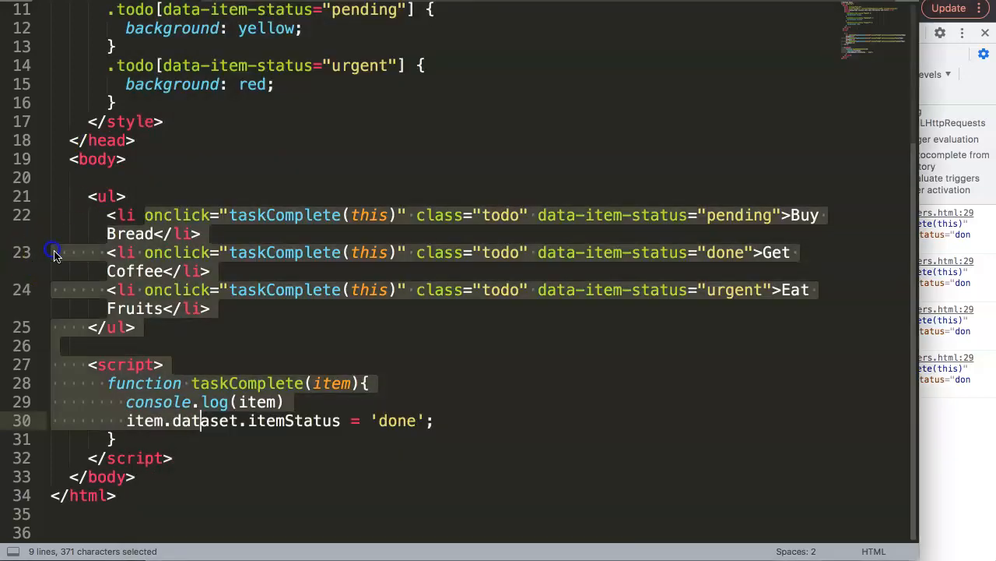
# Step: Replace the grocery item texts with seat labels 1A and 2A
pyautogui.click(788, 215)
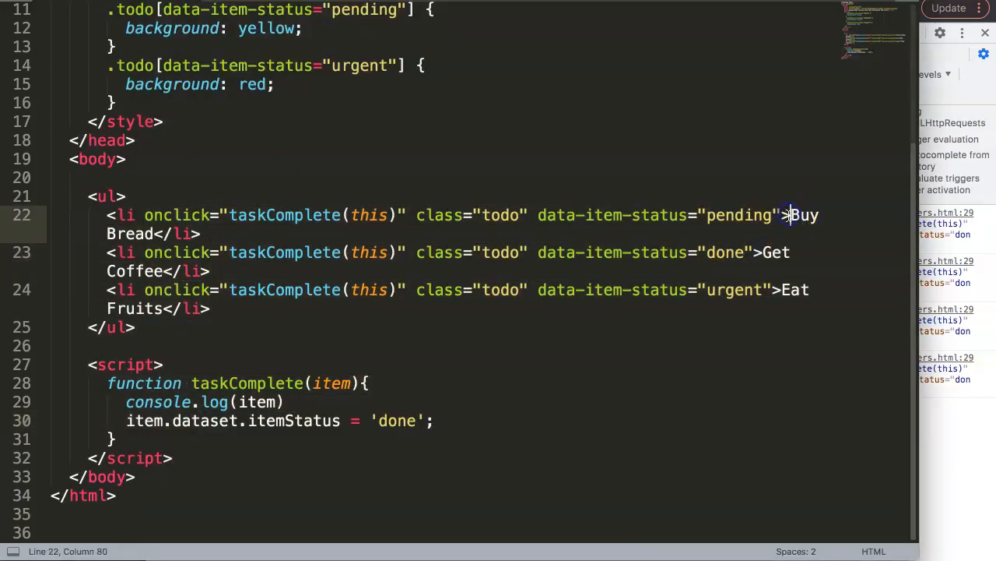
pyautogui.doubleClick(807, 215)
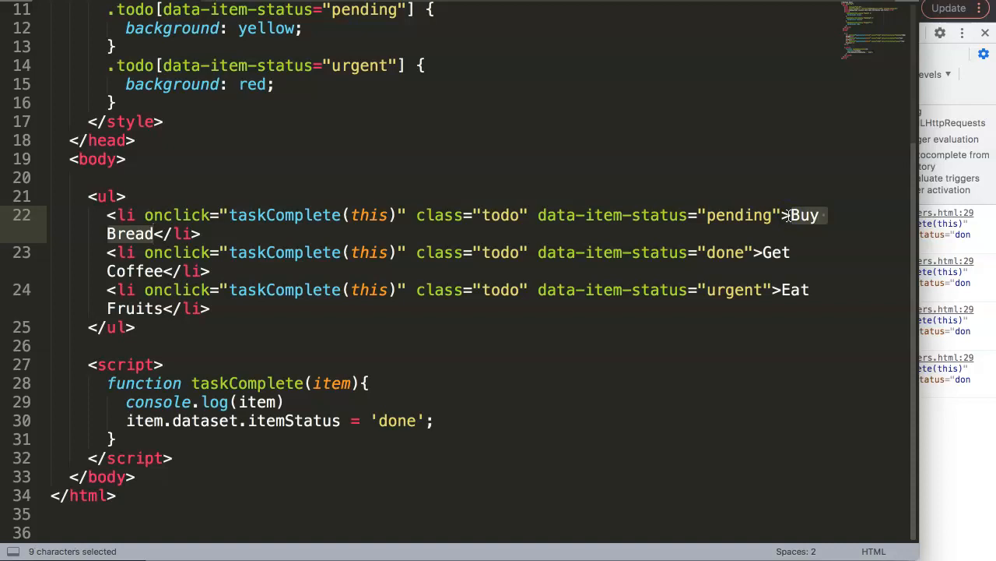
pyautogui.write('1')
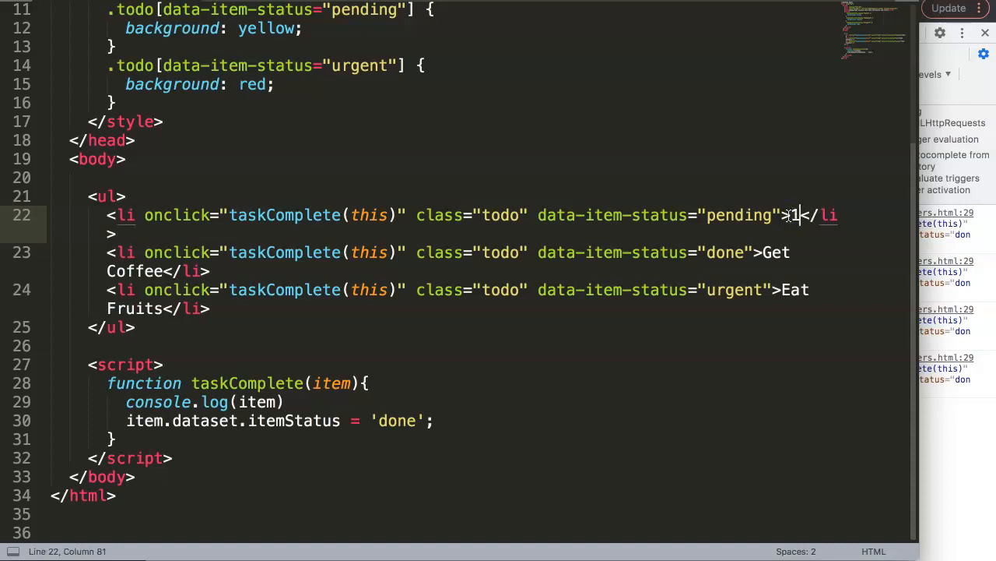
pyautogui.write('A')
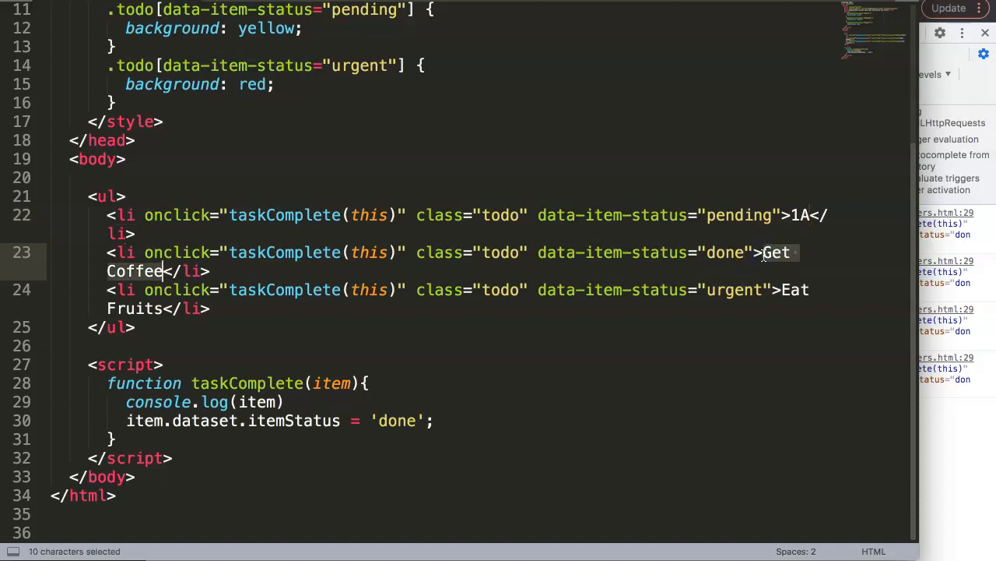
pyautogui.write('2A')
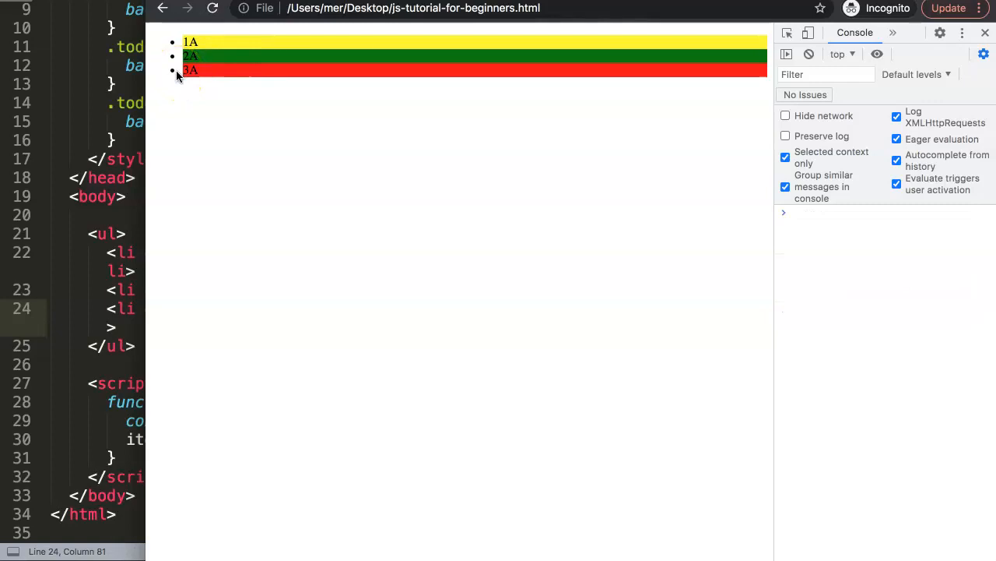
# Step: Reload the page to see seats 1A yellow, 2A green and 3A red
pyautogui.click(190, 42)
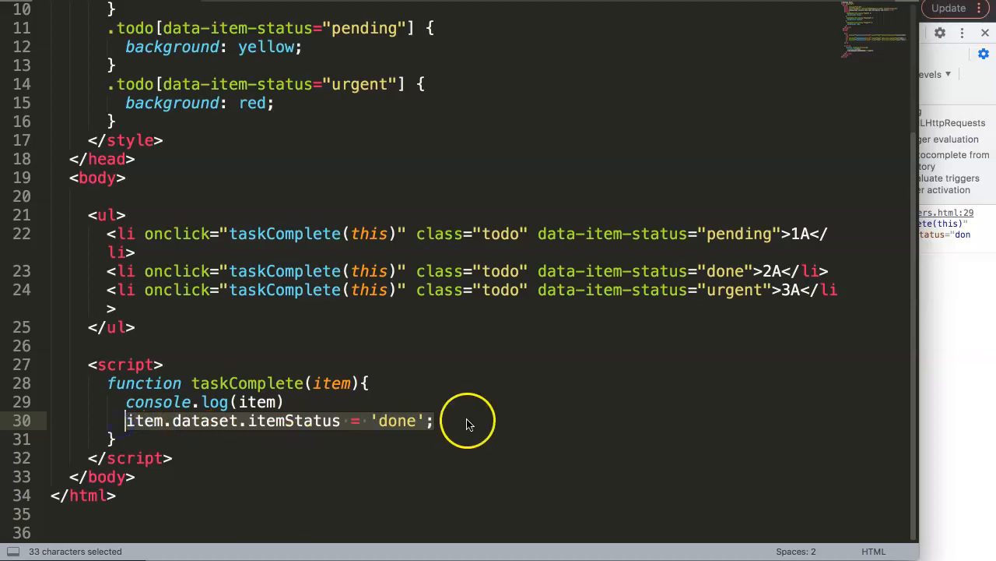
# Step: Add item.innerText = 'X'; below the status line in taskComplete
pyautogui.click(433, 421)
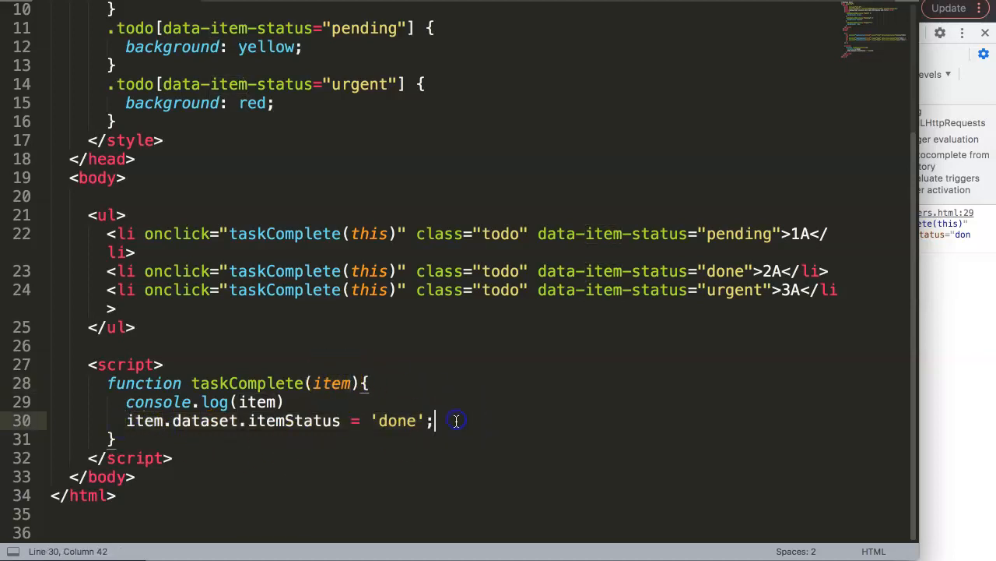
pyautogui.write('item.innerText =')
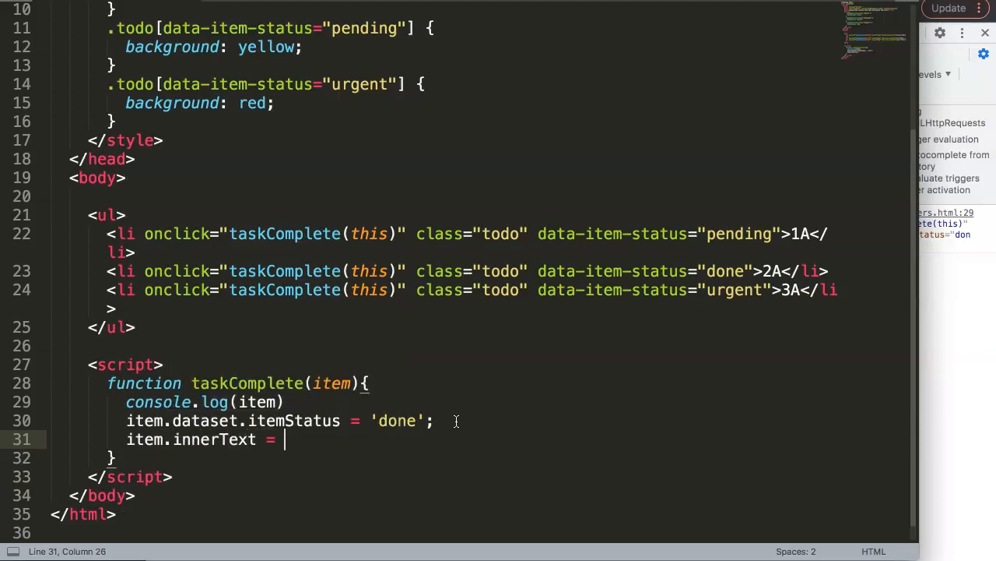
pyautogui.write("'X';")
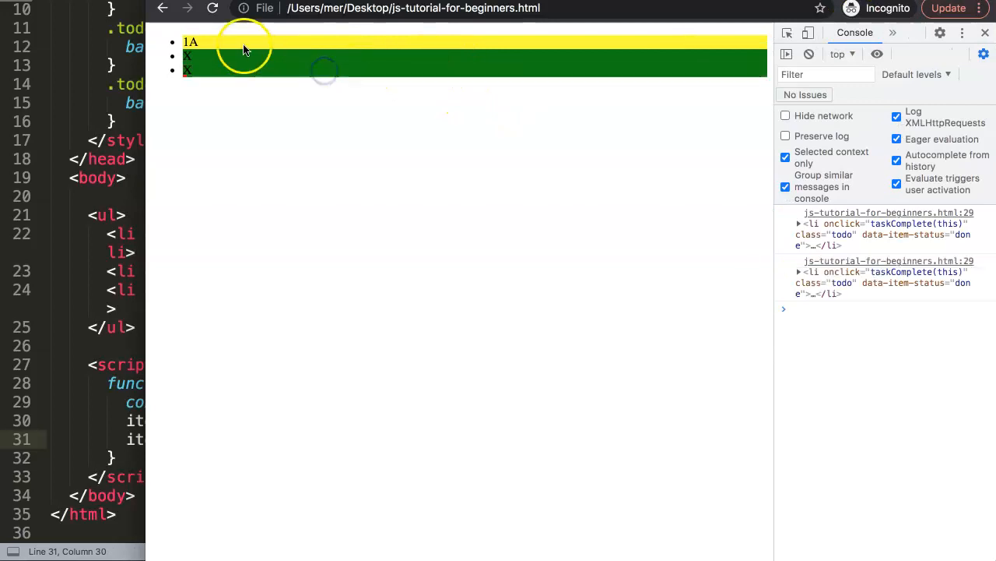
# Step: Click seats 1A and 2A repeatedly so they turn green showing X, each click logged
pyautogui.click(190, 40)
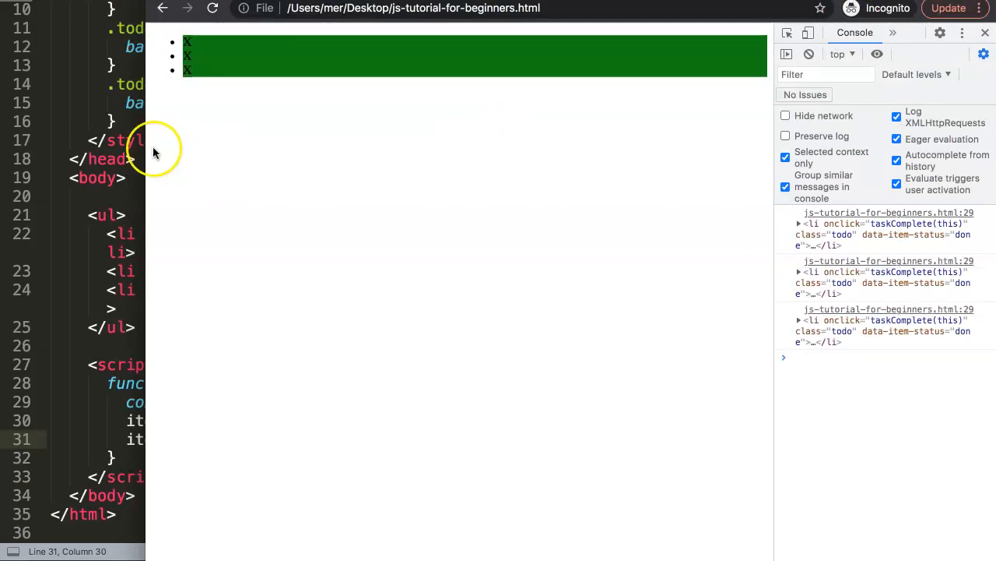
pyautogui.moveTo(240, 64)
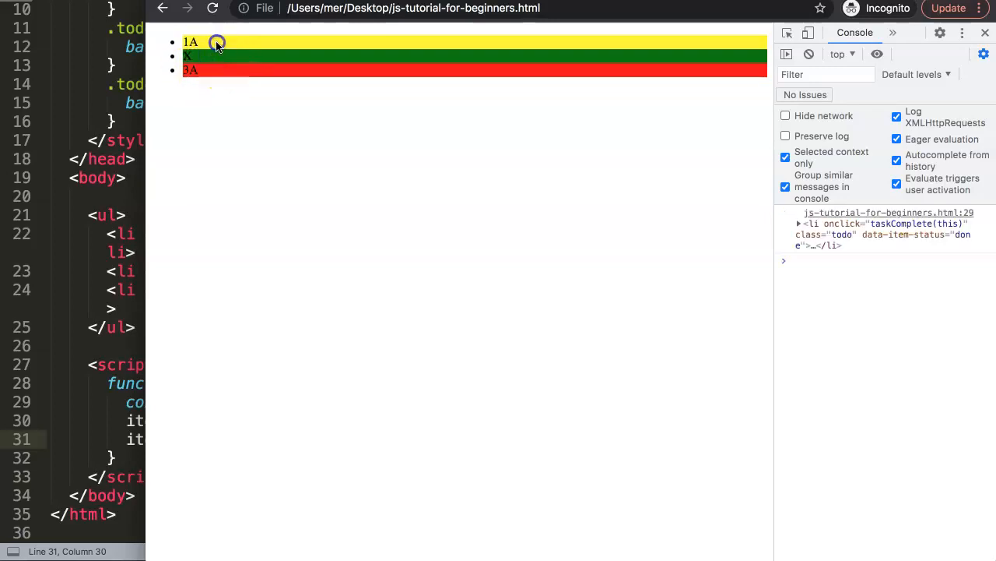
pyautogui.click(190, 40)
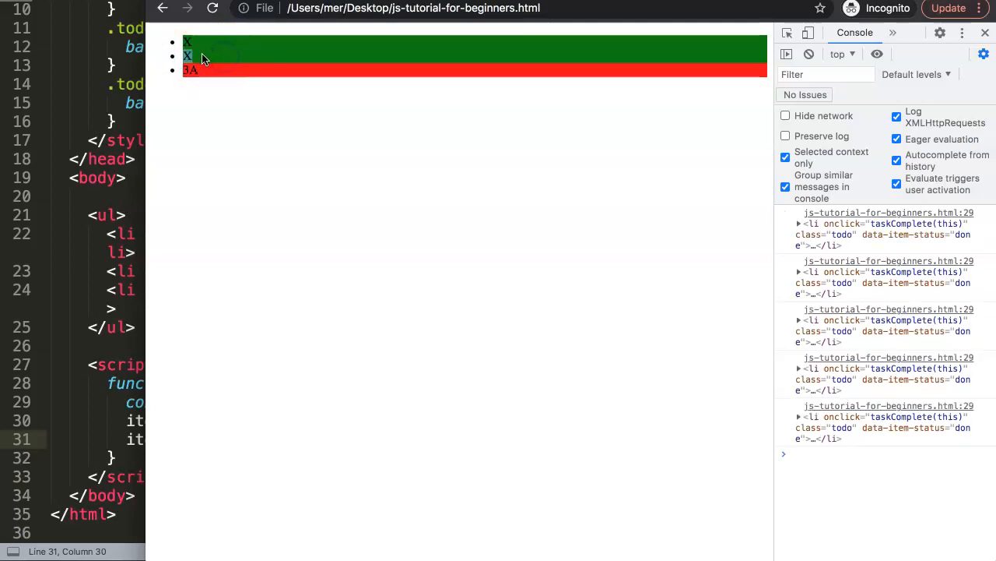
pyautogui.click(187, 56)
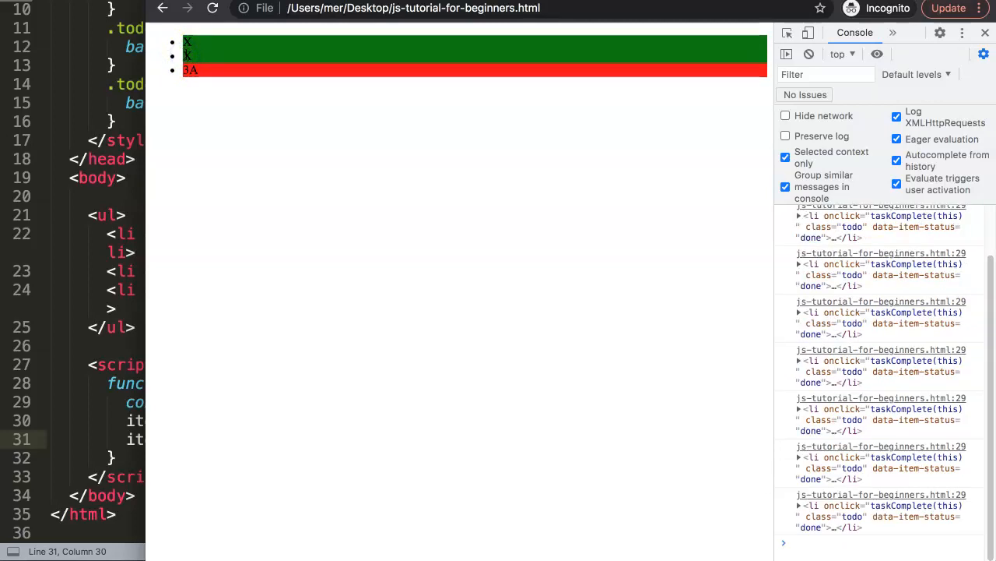
pyautogui.click(187, 56)
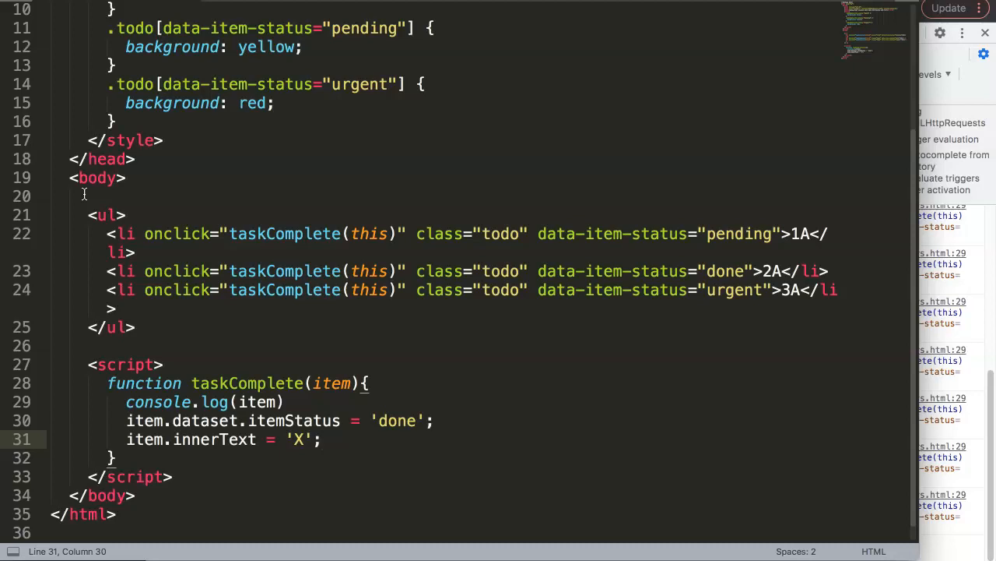
# Step: Add a data-seat-number attribute after the first item's status attribute
pyautogui.doubleClick(769, 271)
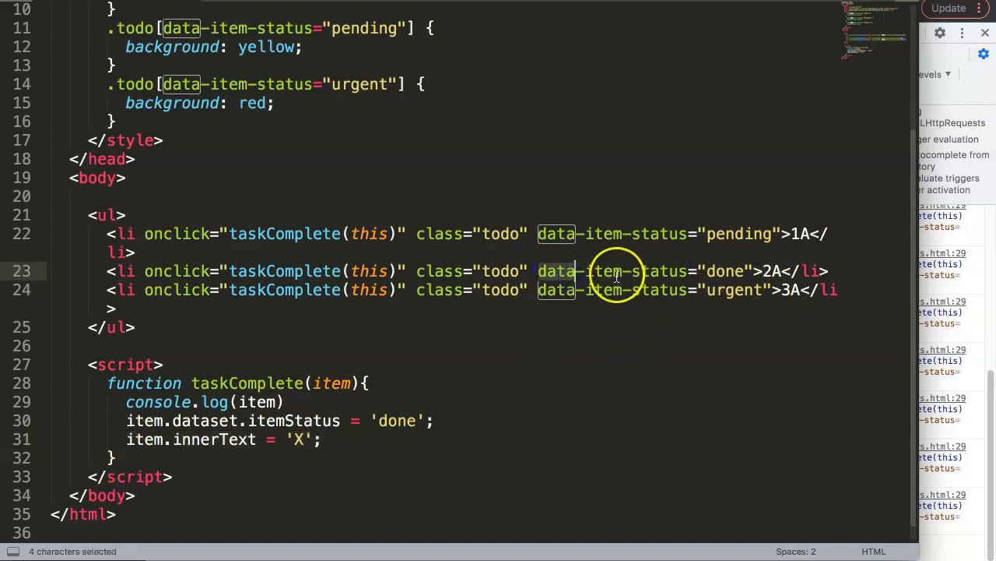
pyautogui.click(759, 270)
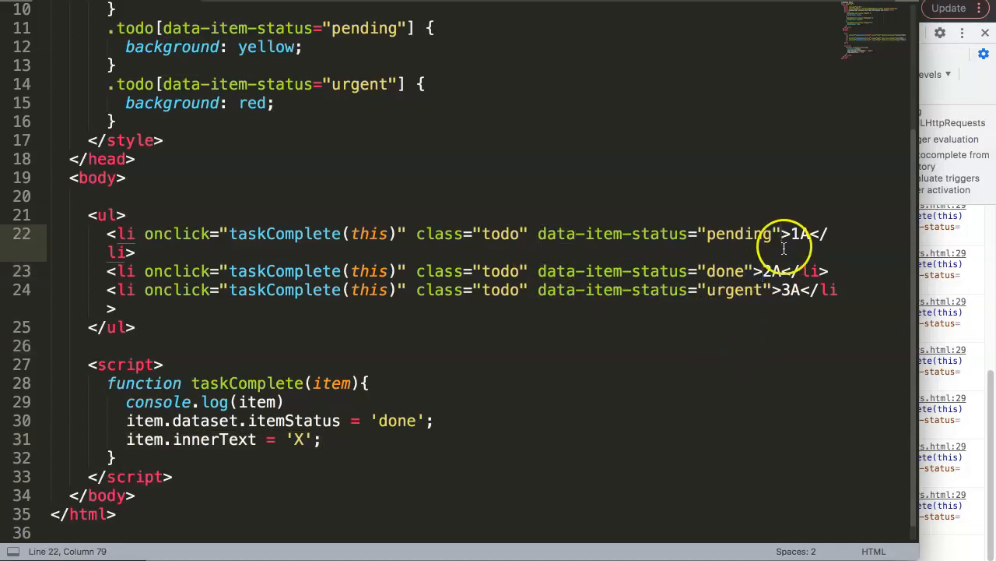
pyautogui.write('data-s')
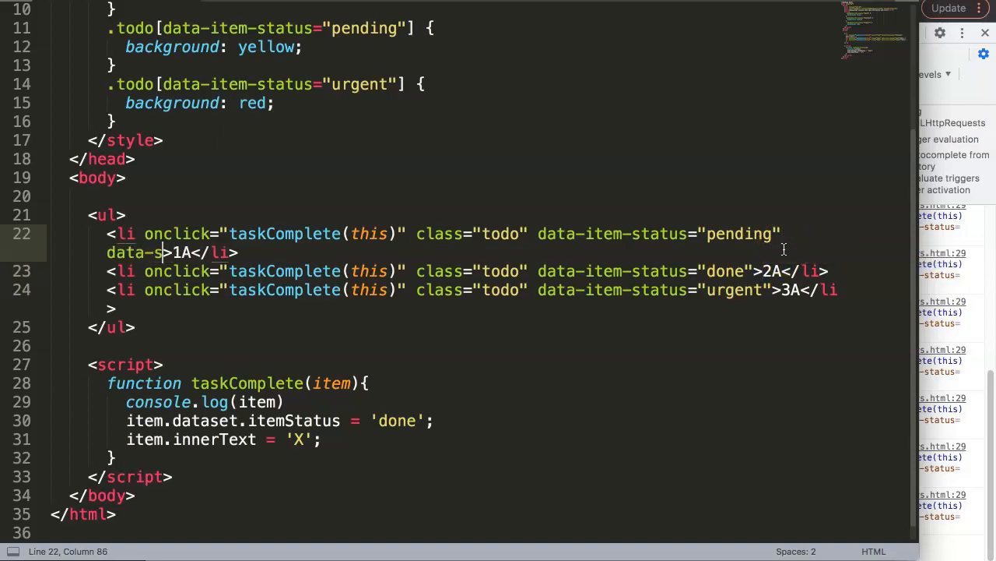
pyautogui.write('eat')
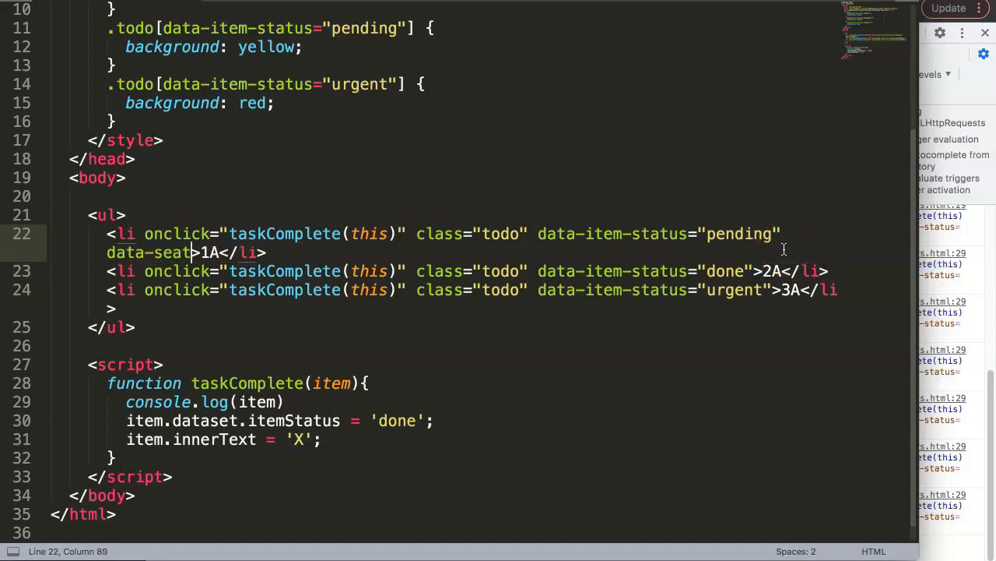
pyautogui.write('-number')
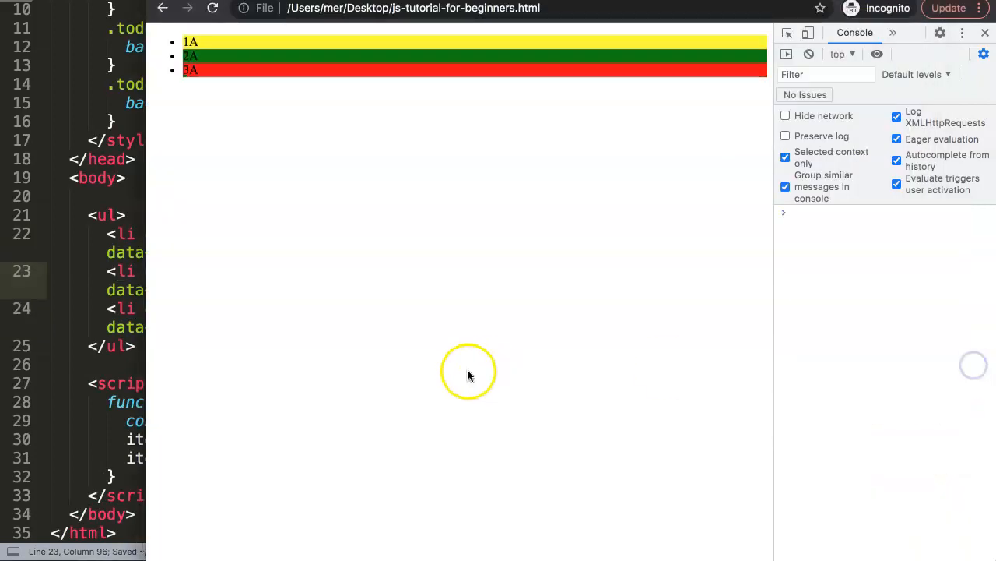
# Step: Reload the page to confirm seats 1A yellow, 2A green and 3A red
pyautogui.click(190, 56)
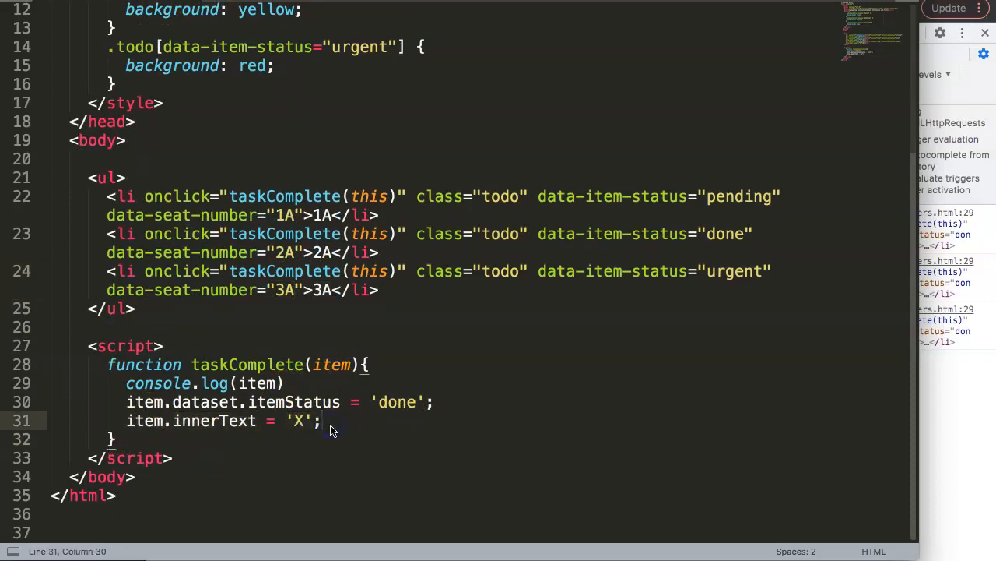
# Step: Add an if (item.dataset.itemStatus === 'done') block setting the status back to 'pending'
pyautogui.doubleClick(213, 420)
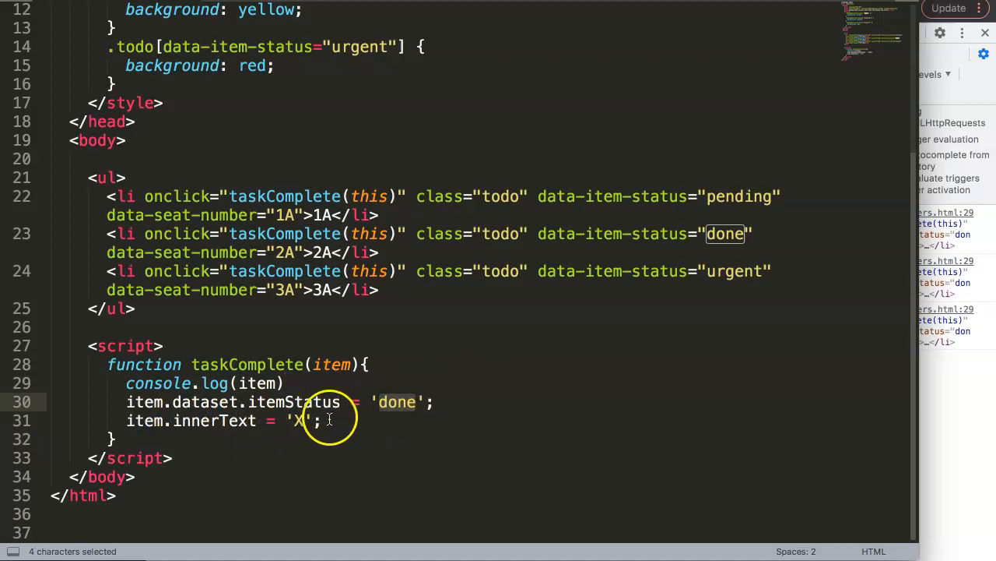
pyautogui.press('enter')
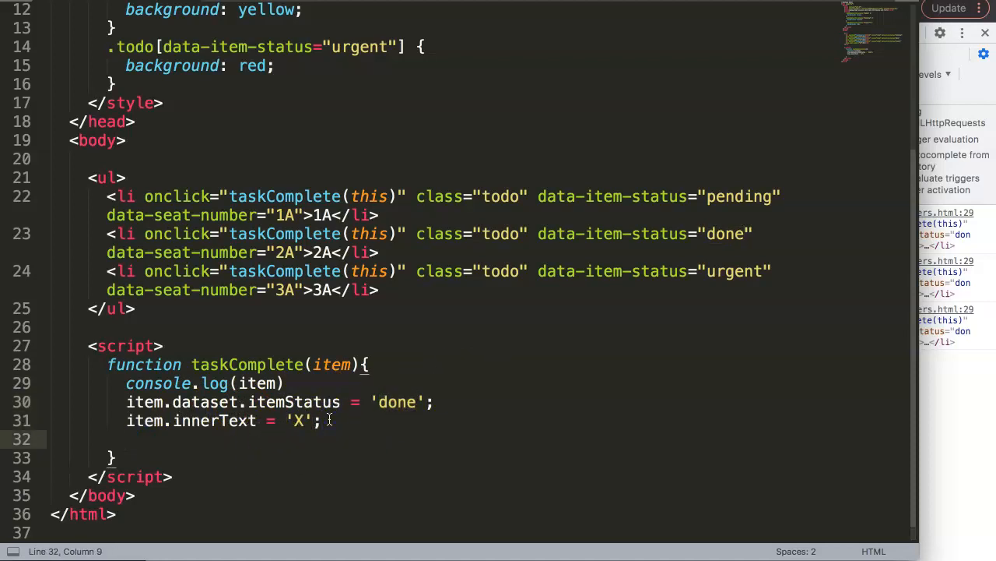
pyautogui.write('if()')
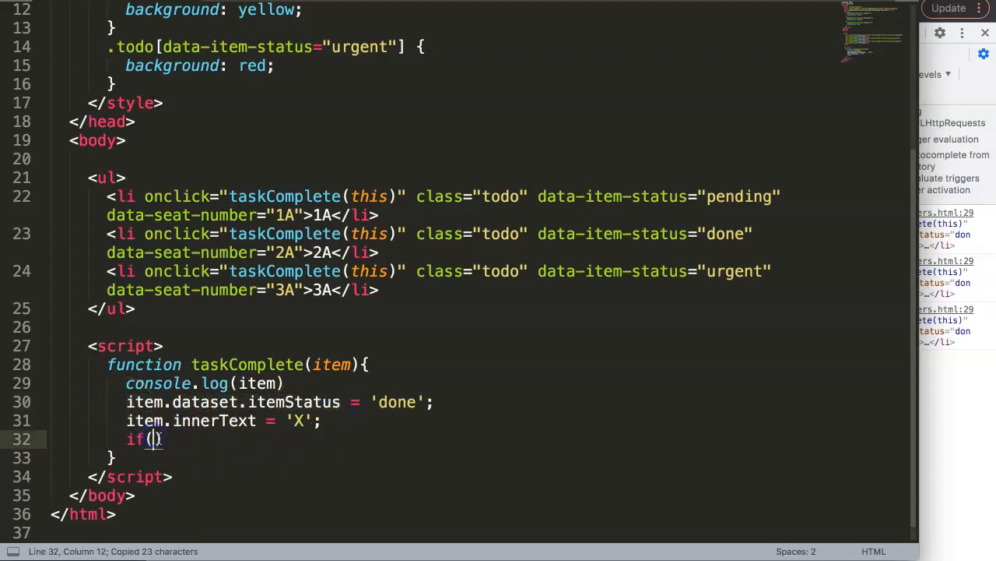
pyautogui.write("item.dataset.itemStatus === 'done")
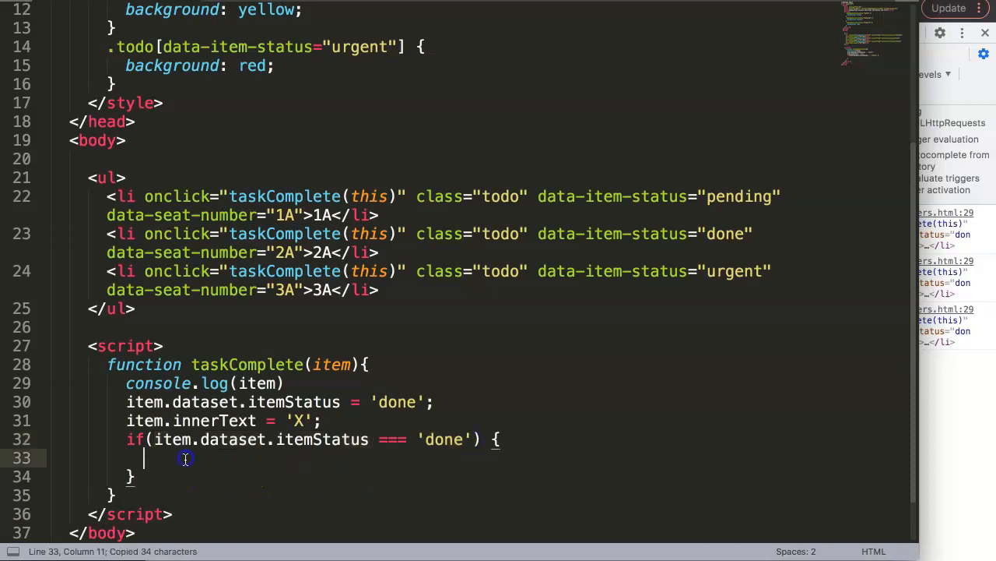
pyautogui.write("item.dataset.itemStatus === 'done'")
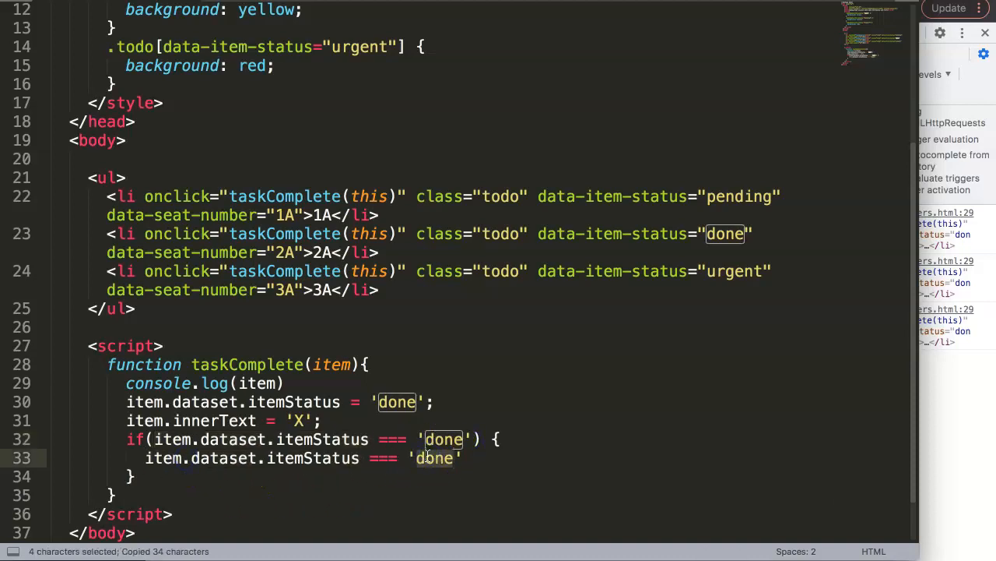
pyautogui.write('pender')
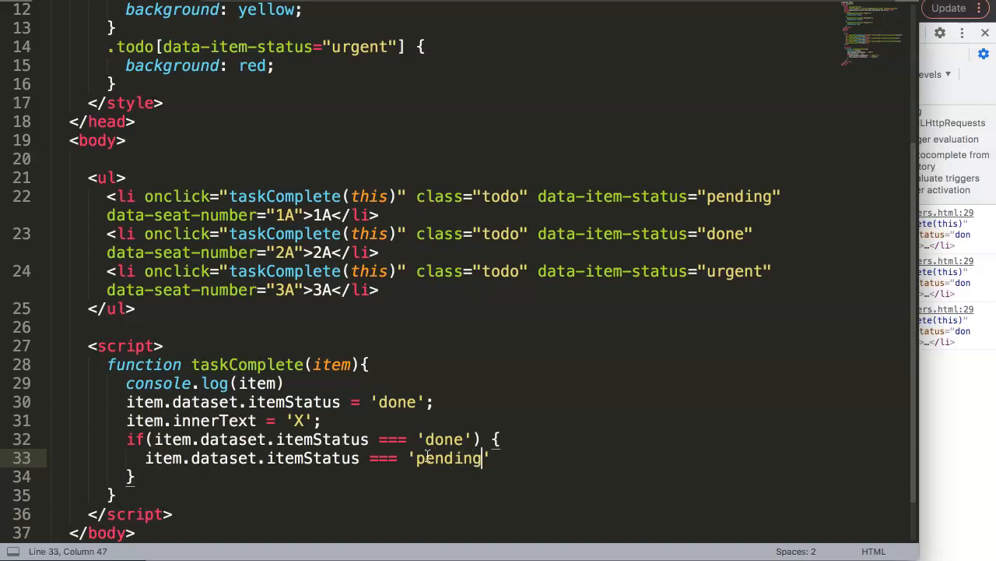
pyautogui.press('Backspace')
pyautogui.write(';')
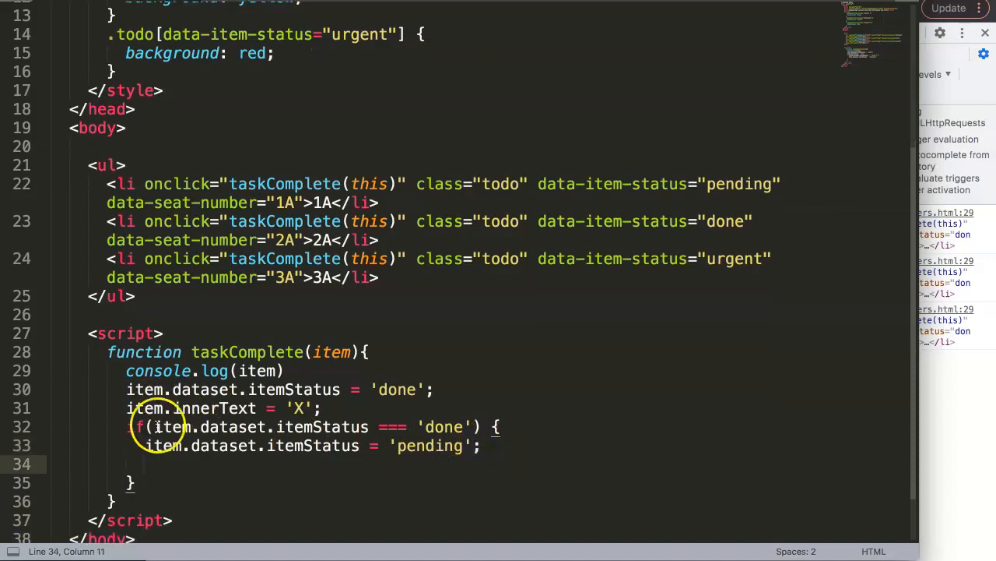
# Step: Inside the if block, restore item.innerText from item.dataset.seatNumber
pyautogui.scroll(-3)
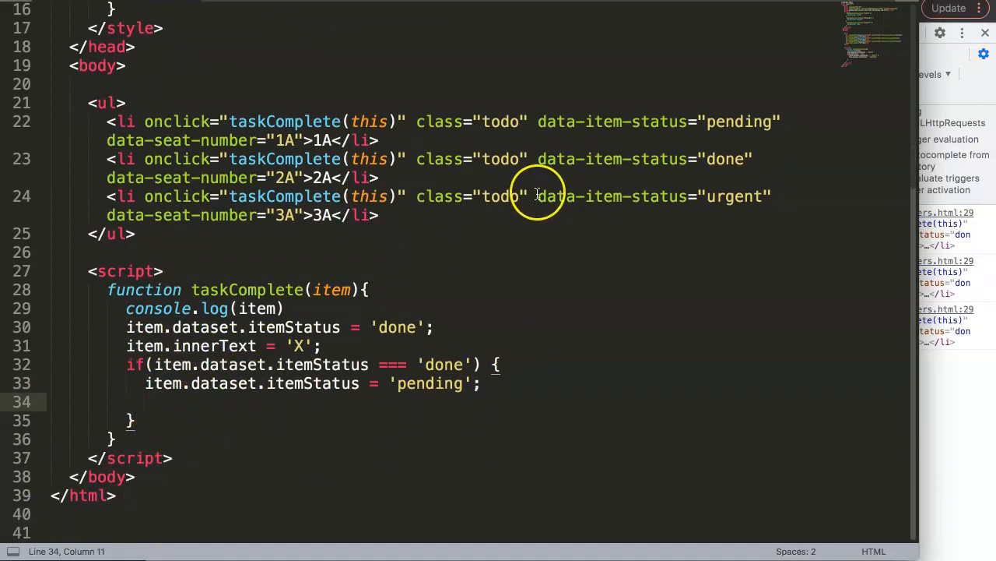
pyautogui.doubleClick(607, 196)
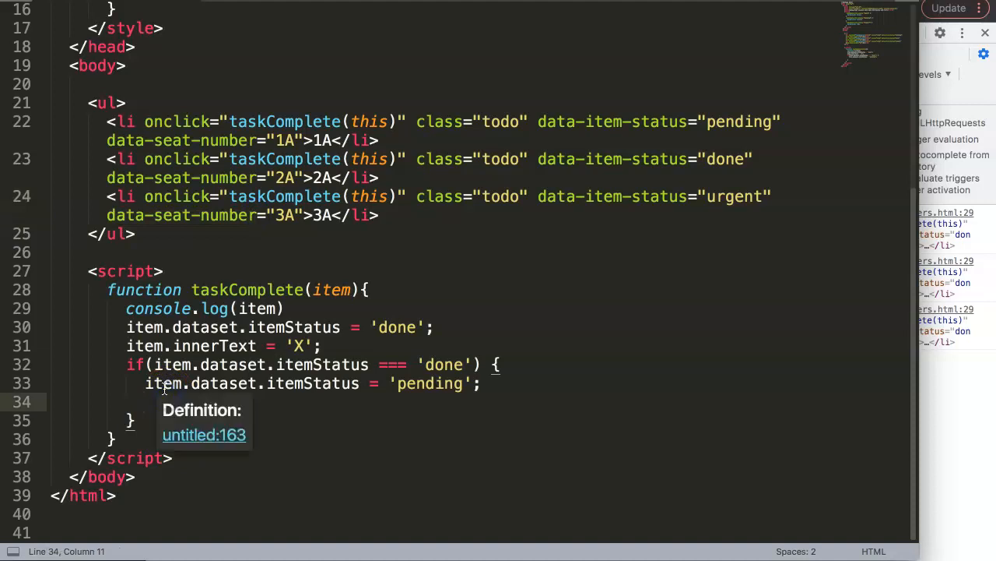
pyautogui.write('item.datase')
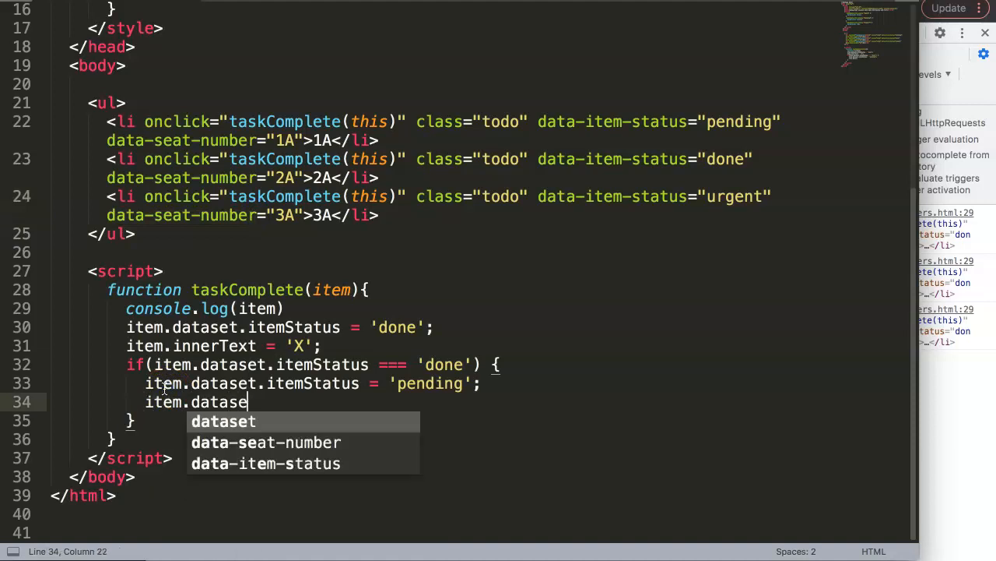
pyautogui.write('t.')
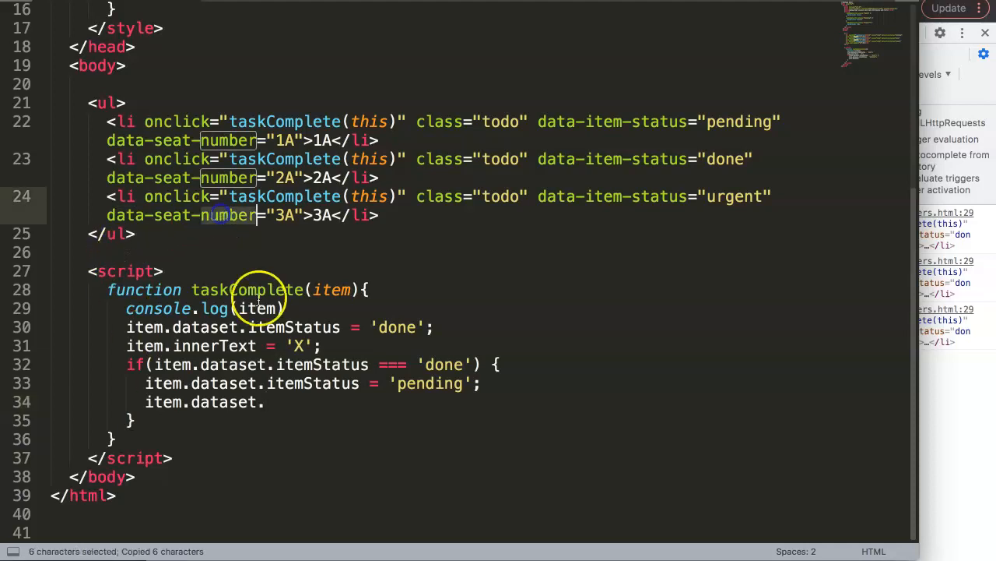
pyautogui.write('seatNumber')
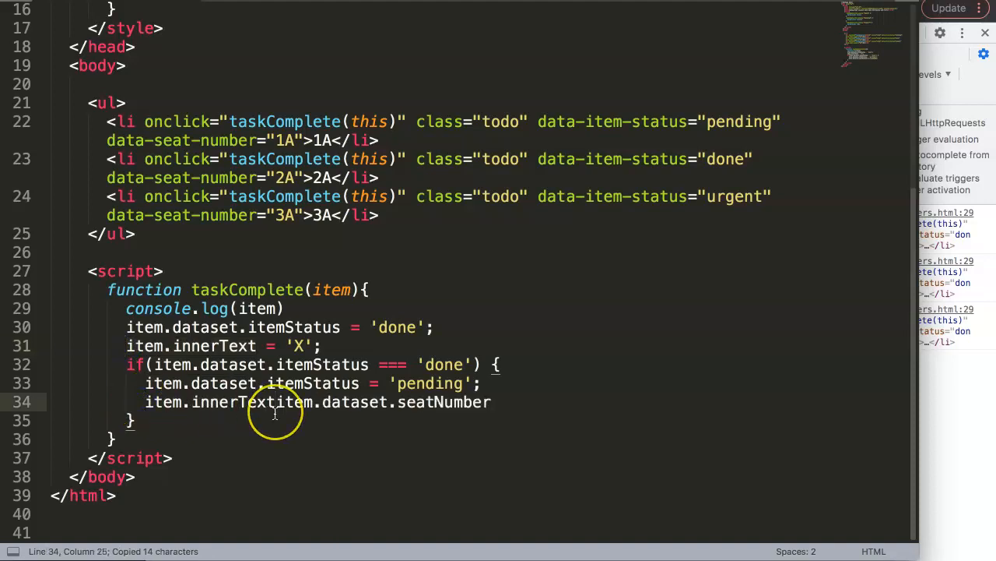
pyautogui.write('=')
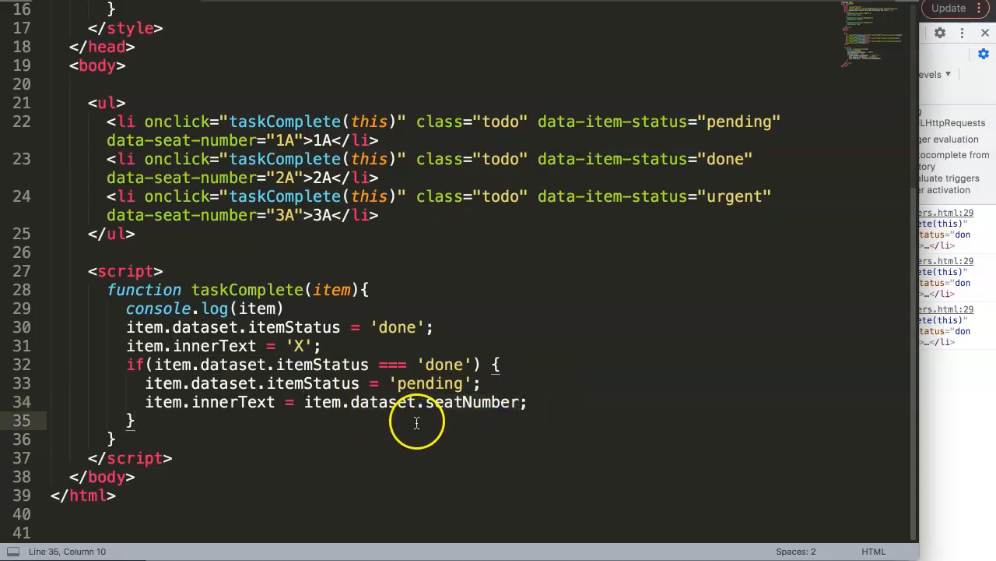
pyautogui.moveTo(259, 317)
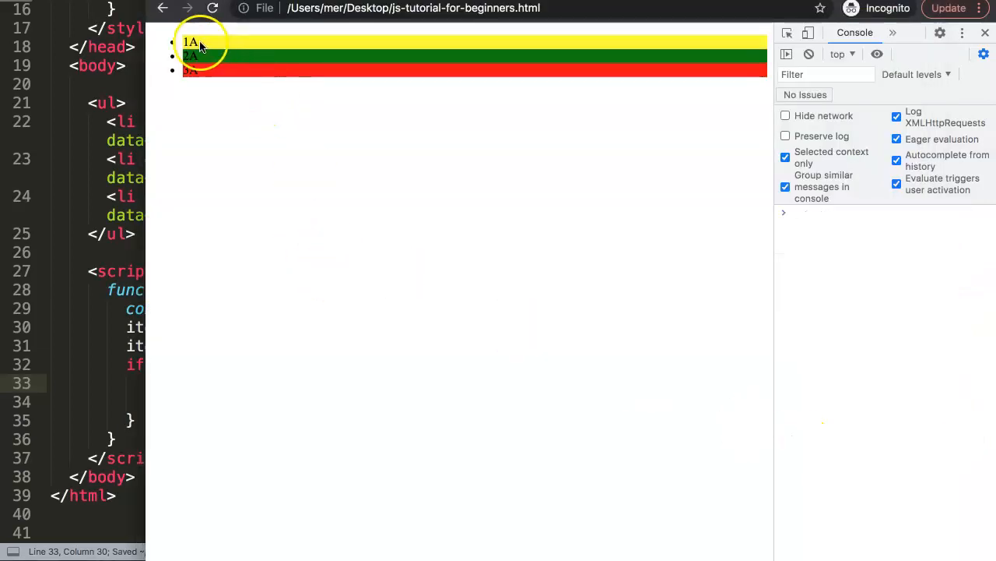
# Step: Click seat 1A twice to test toggling; it logs twice but still reads 1A
pyautogui.click(190, 41)
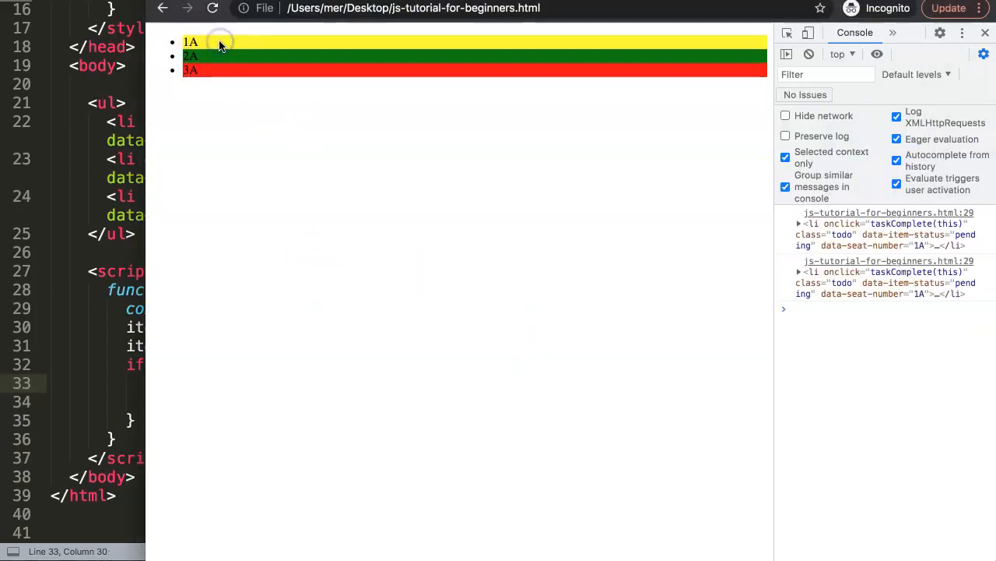
pyautogui.click(190, 56)
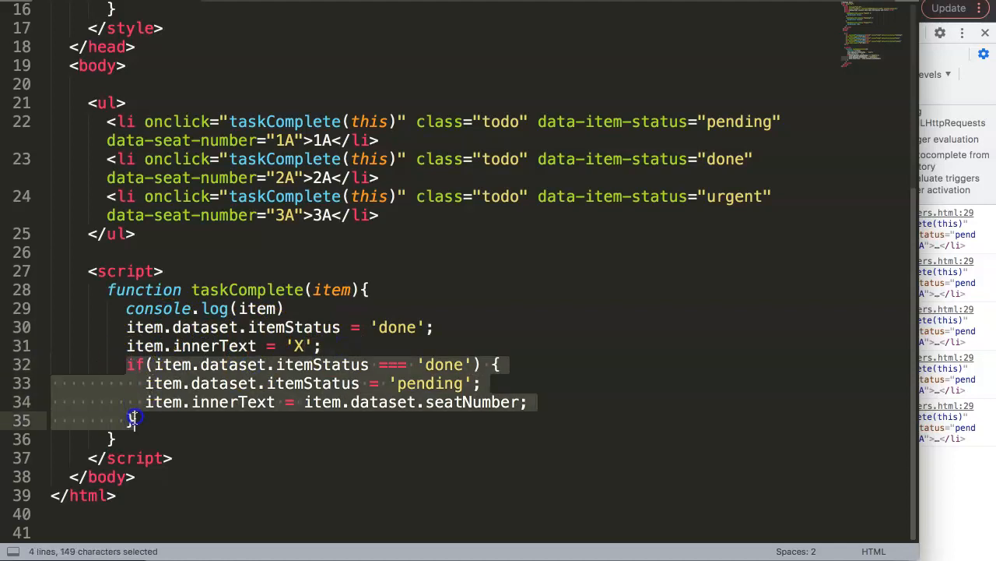
# Step: Restructure into if/else so non-done seats get 'done' status and X in the else clause
pyautogui.click(187, 364)
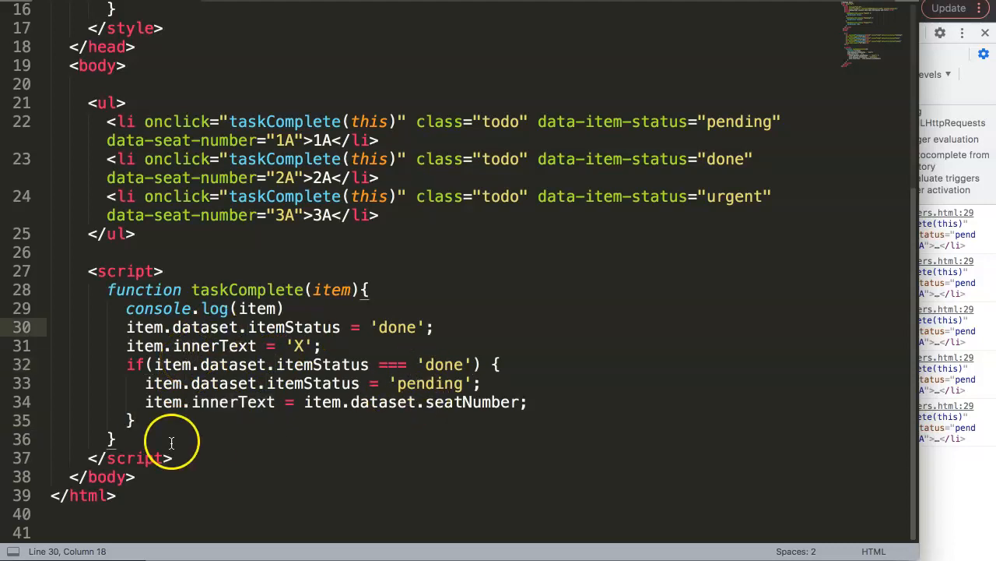
pyautogui.write('else')
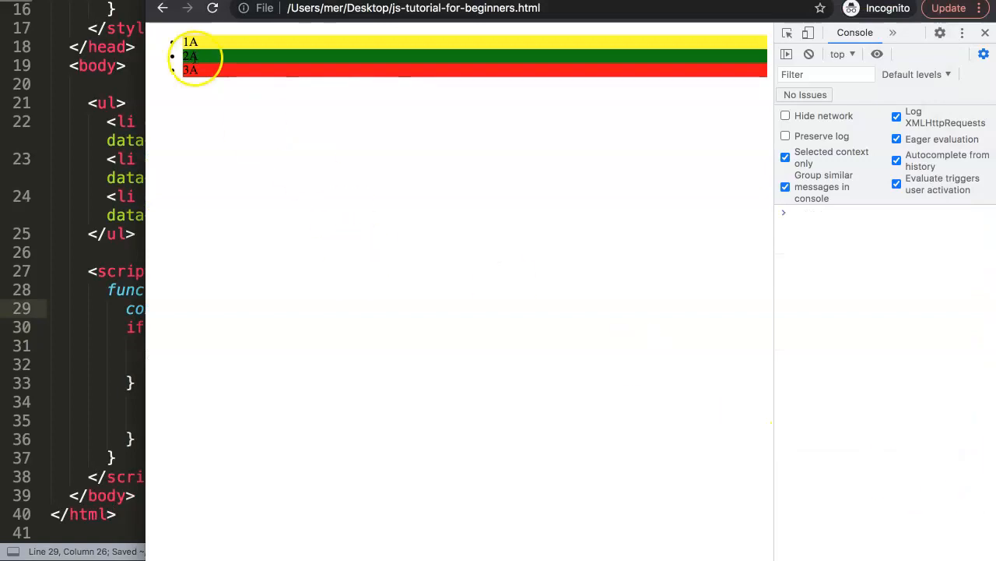
# Step: Toggle seats 3A and 1A repeatedly, confirming they flip between X and their seat numbers
pyautogui.click(190, 70)
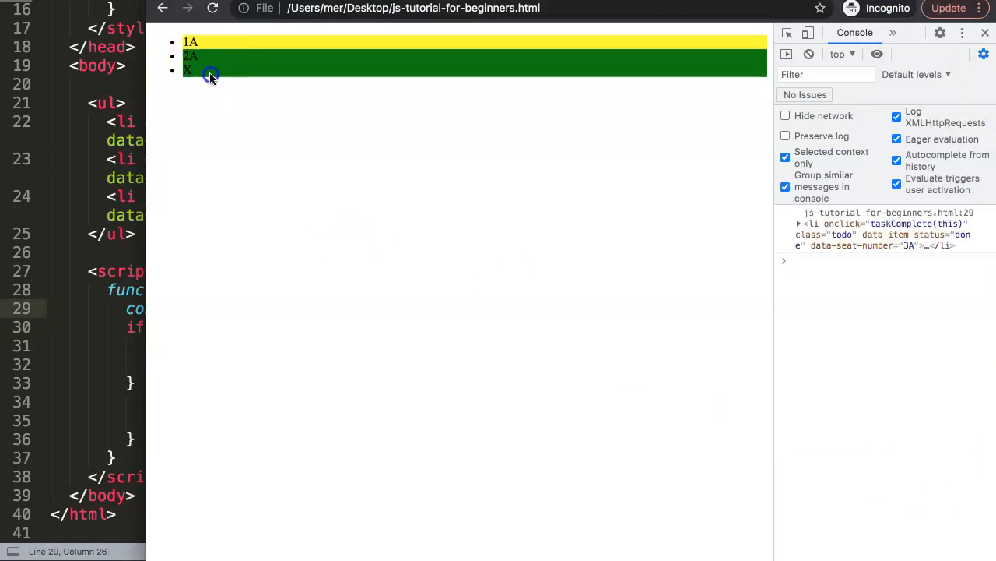
pyautogui.click(187, 70)
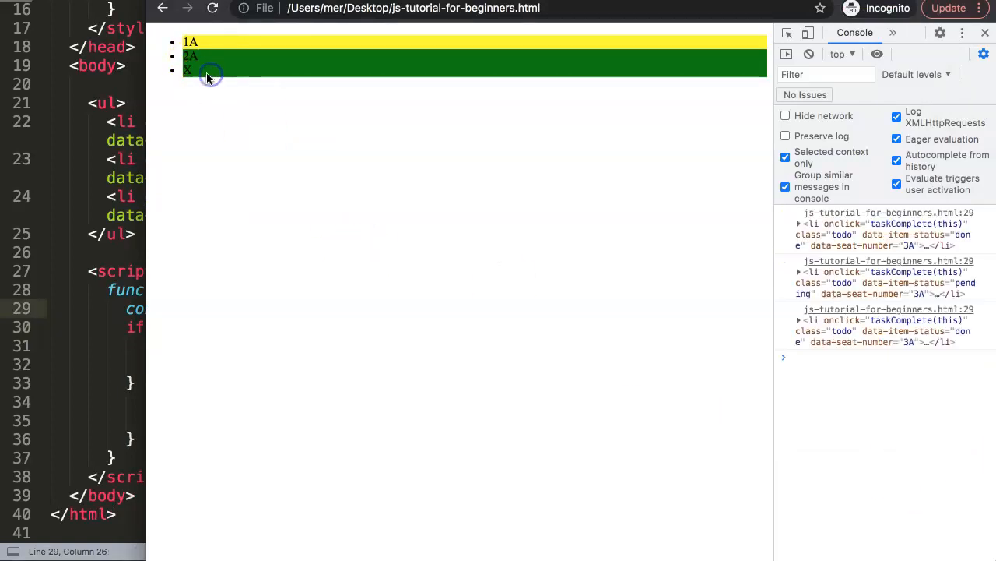
pyautogui.click(187, 70)
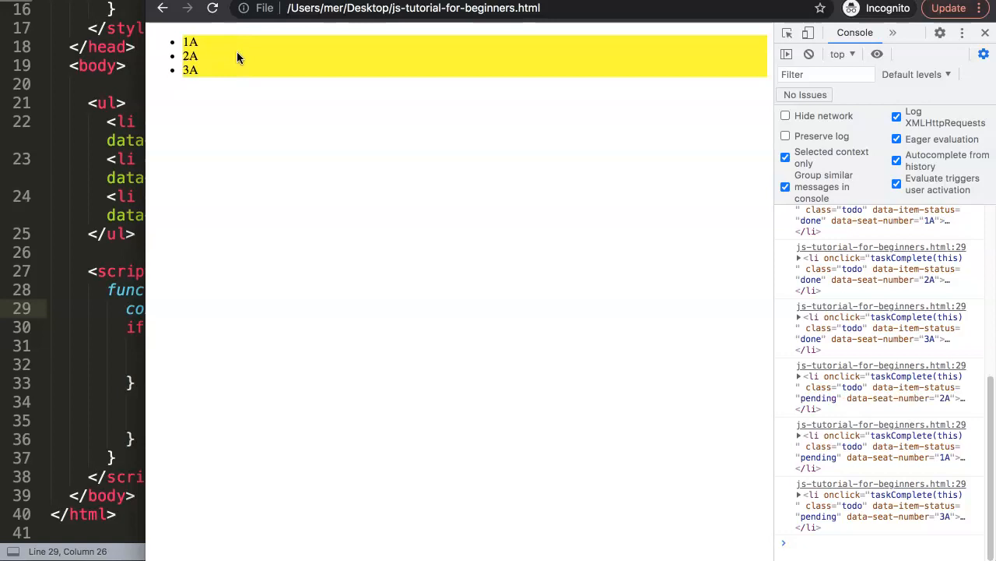
pyautogui.click(190, 40)
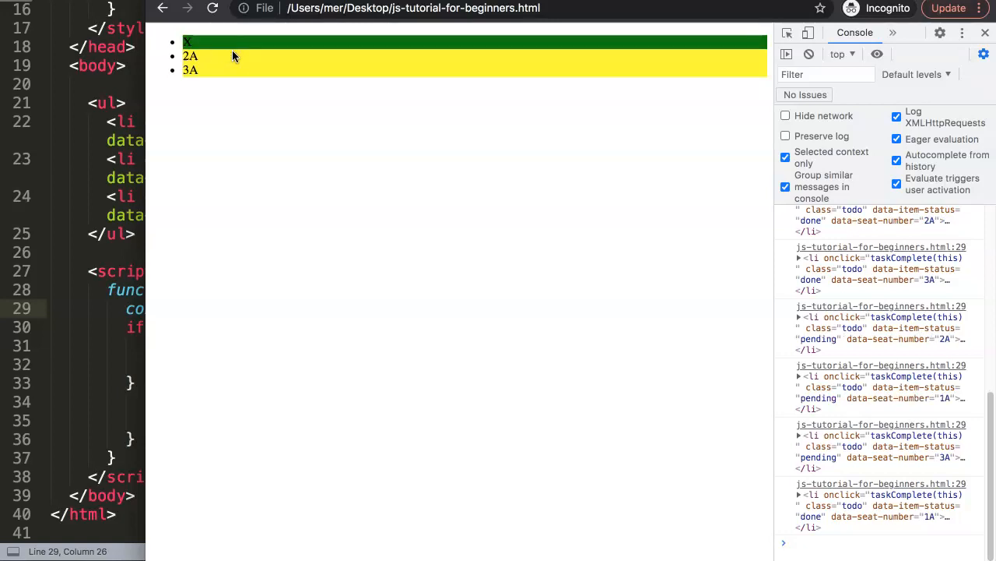
pyautogui.click(190, 70)
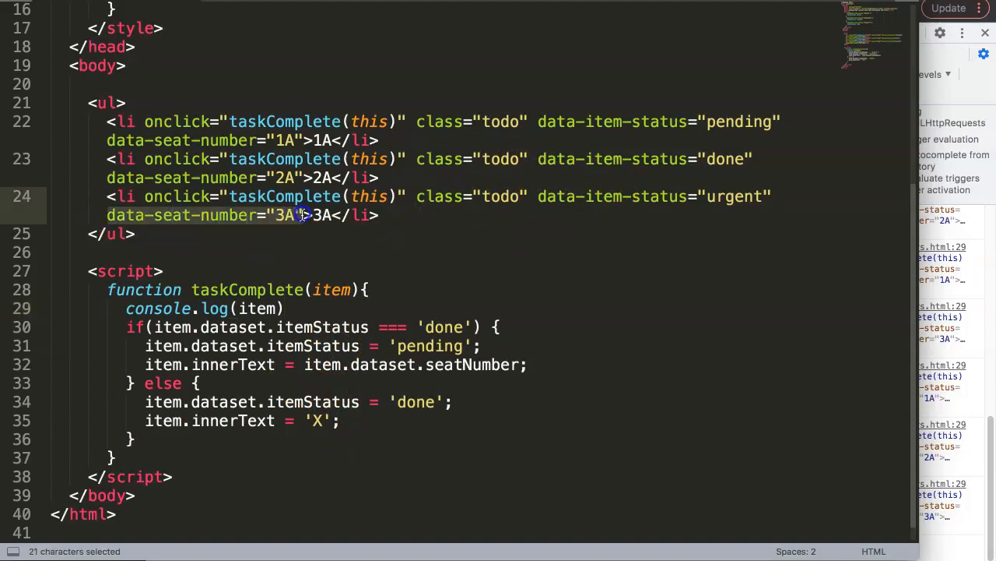
# Step: Add alert('You have selected seat number: ' + item.dataset.seatNumber) to the else branch
pyautogui.click(218, 458)
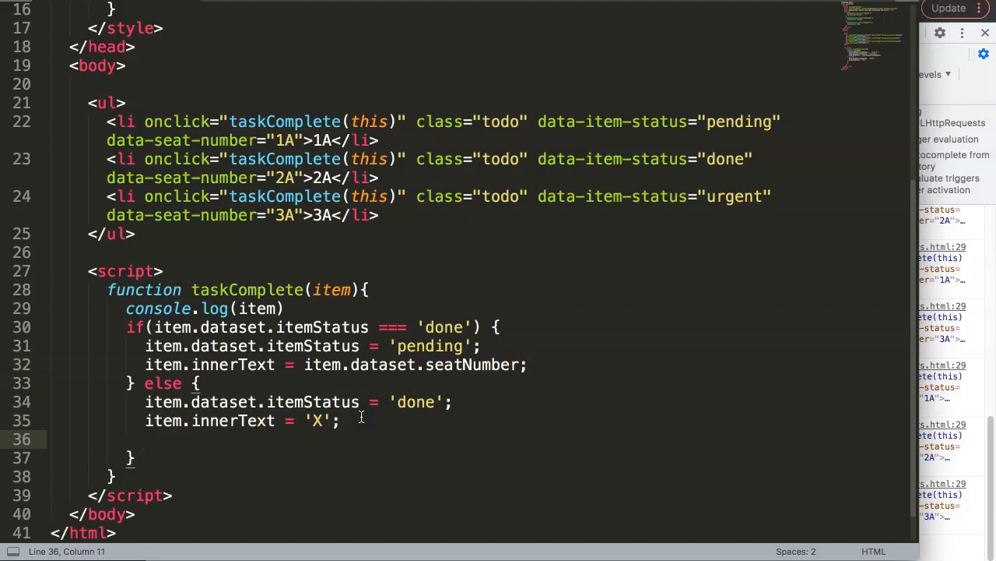
pyautogui.write('a')
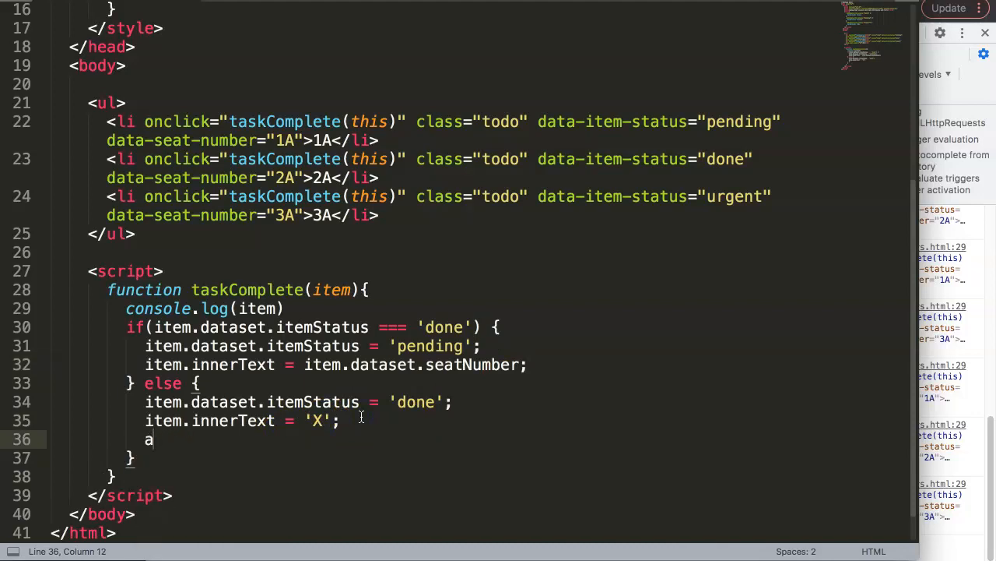
pyautogui.write('lert()')
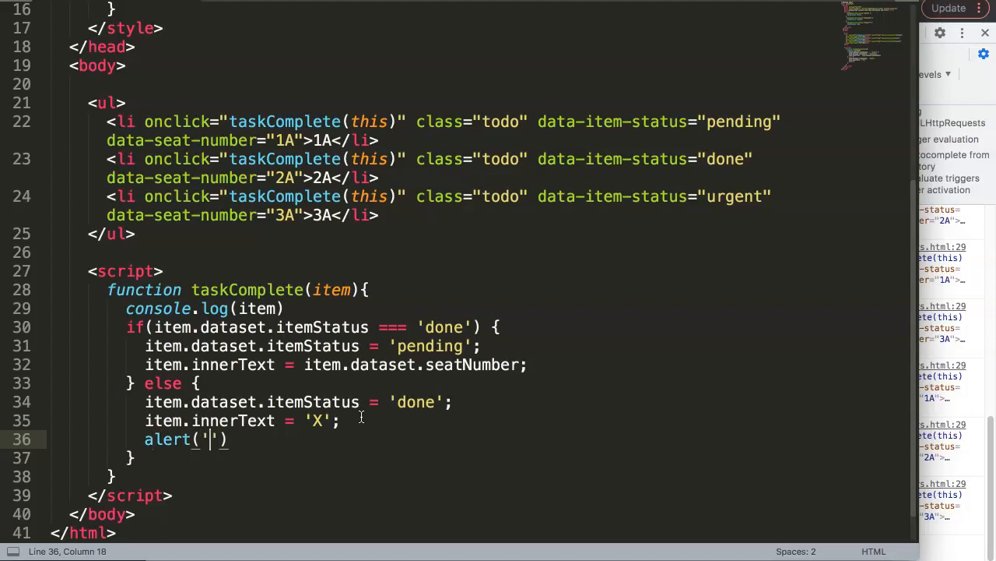
pyautogui.write('You have selected s')
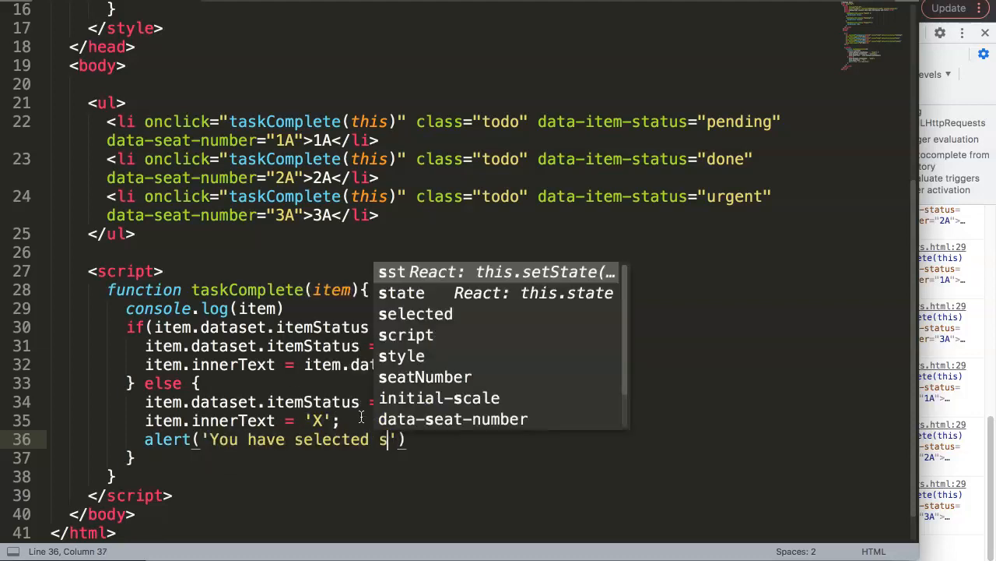
pyautogui.write('eat n')
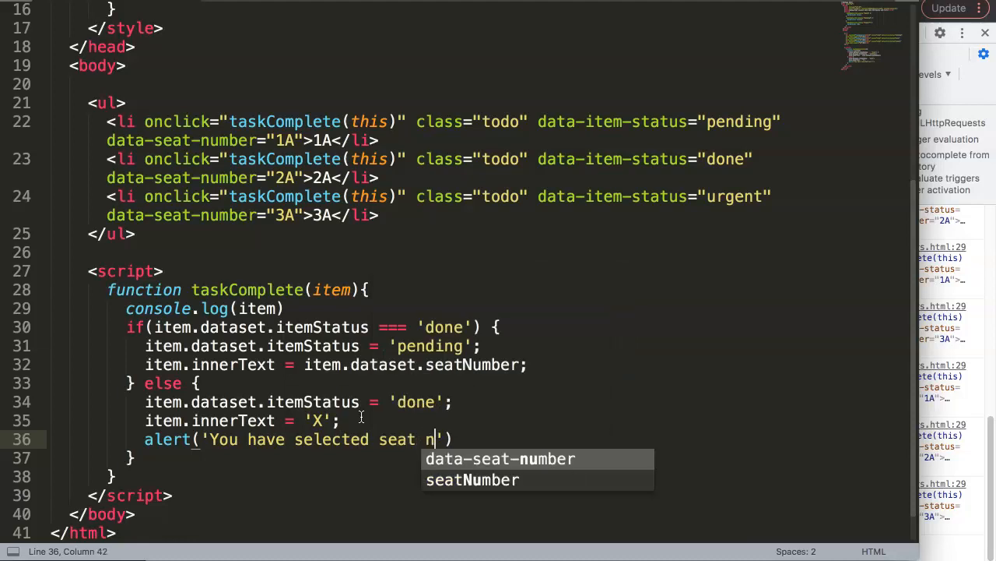
pyautogui.write('umber:')
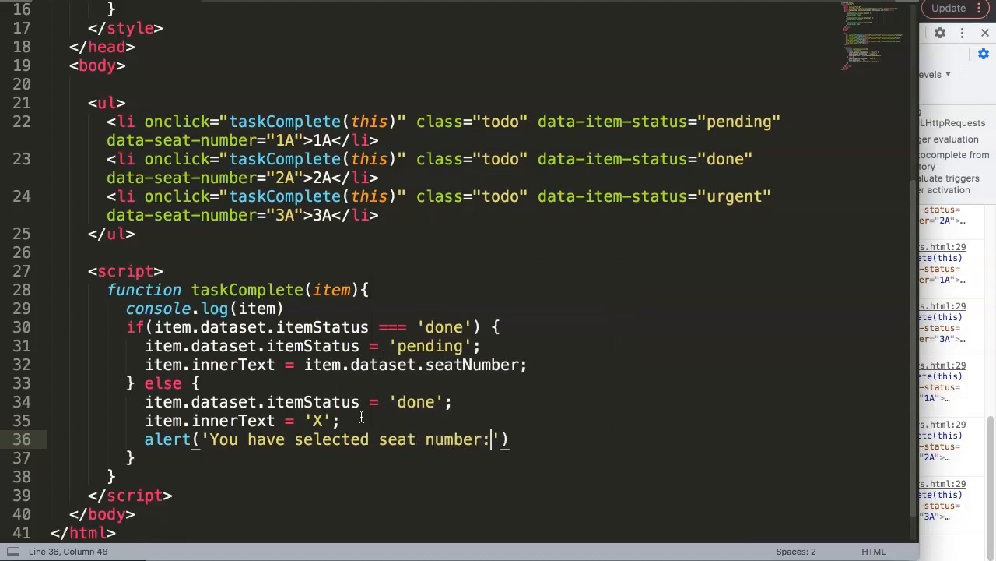
pyautogui.write('" "')
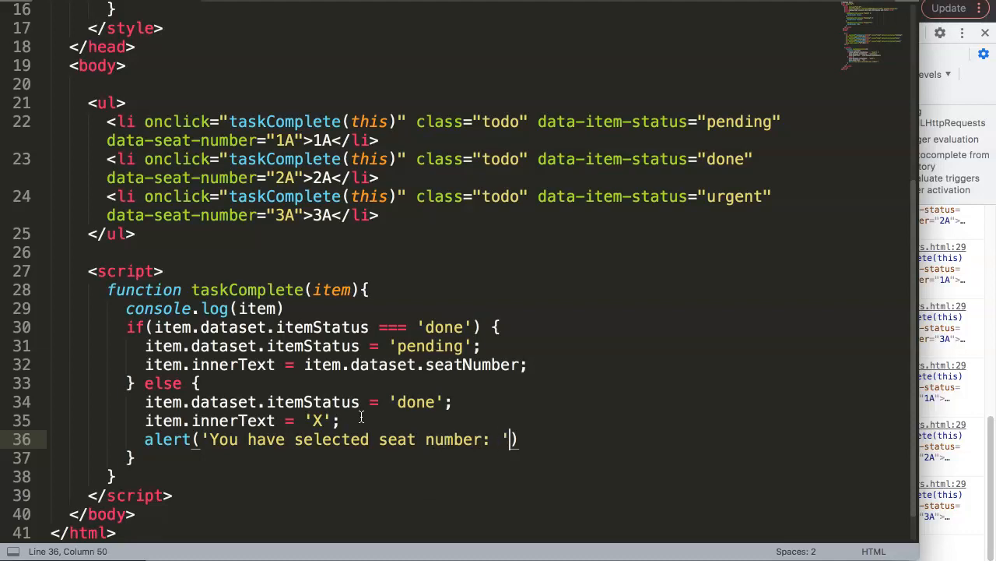
pyautogui.write('+')
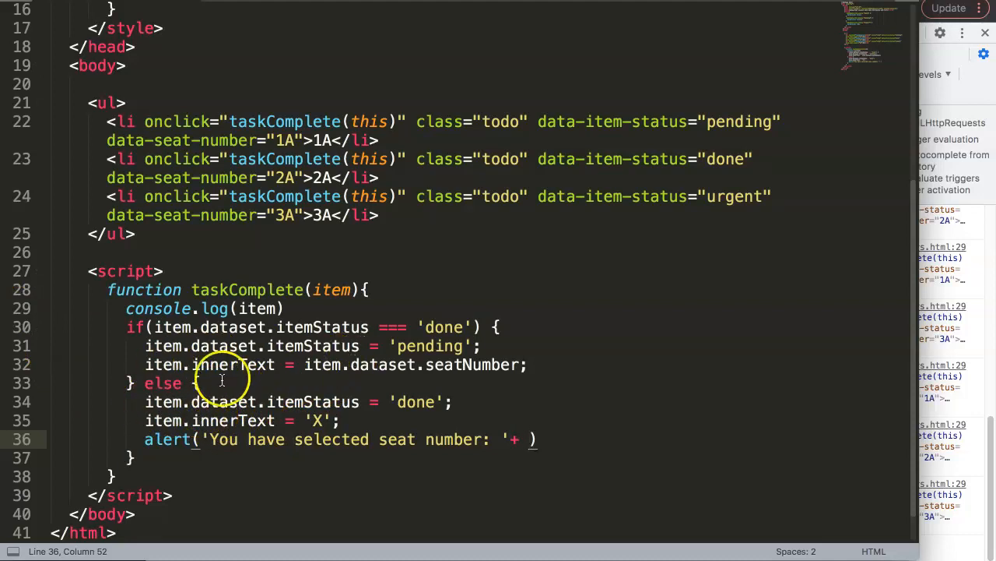
pyautogui.moveTo(305, 365); pyautogui.dragTo(527, 364)
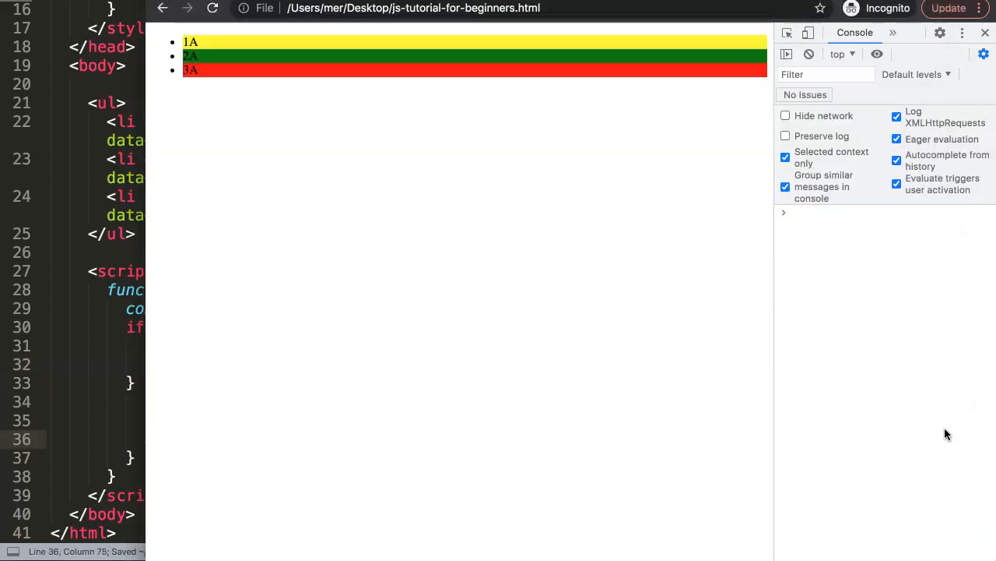
# Step: Select seats 3A, 2A and 1A, dismiss each seat-number alert, then unselect 1A
pyautogui.click(190, 68)
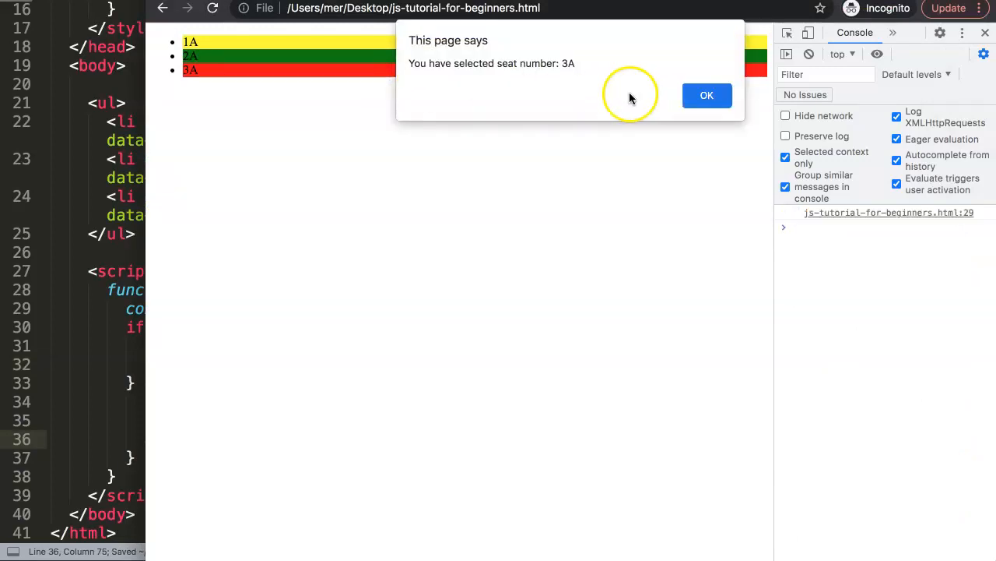
pyautogui.click(707, 94)
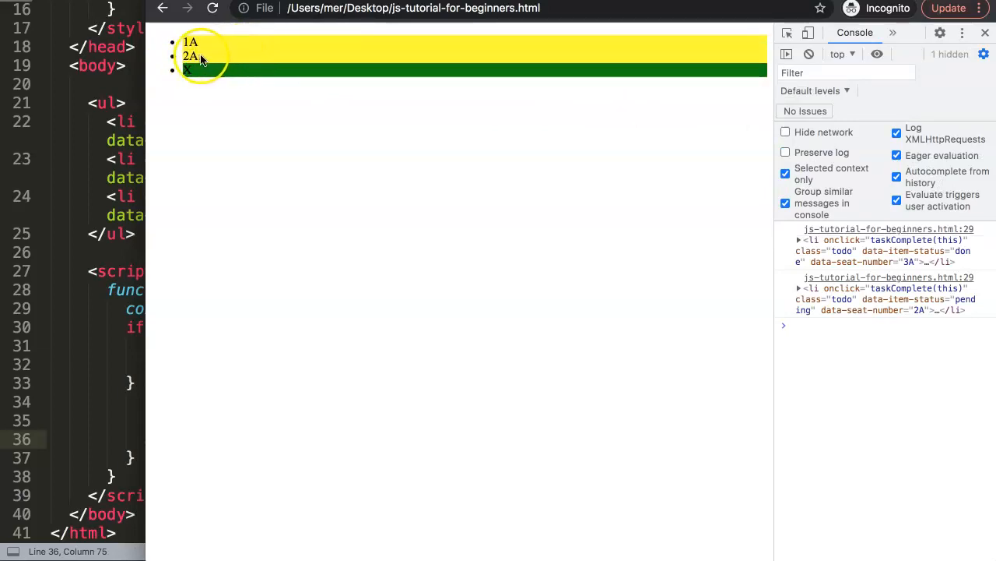
pyautogui.click(190, 56)
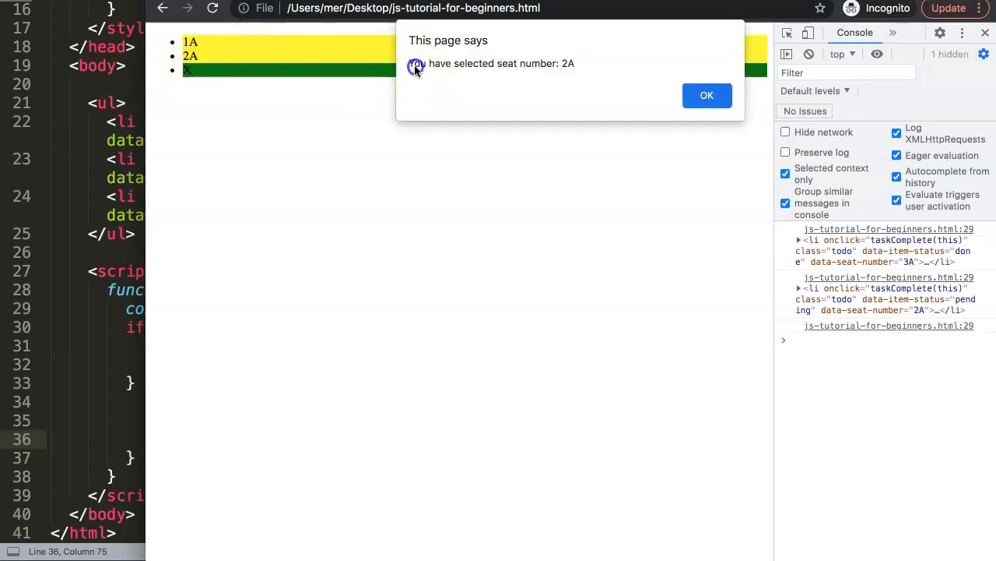
pyautogui.click(707, 95)
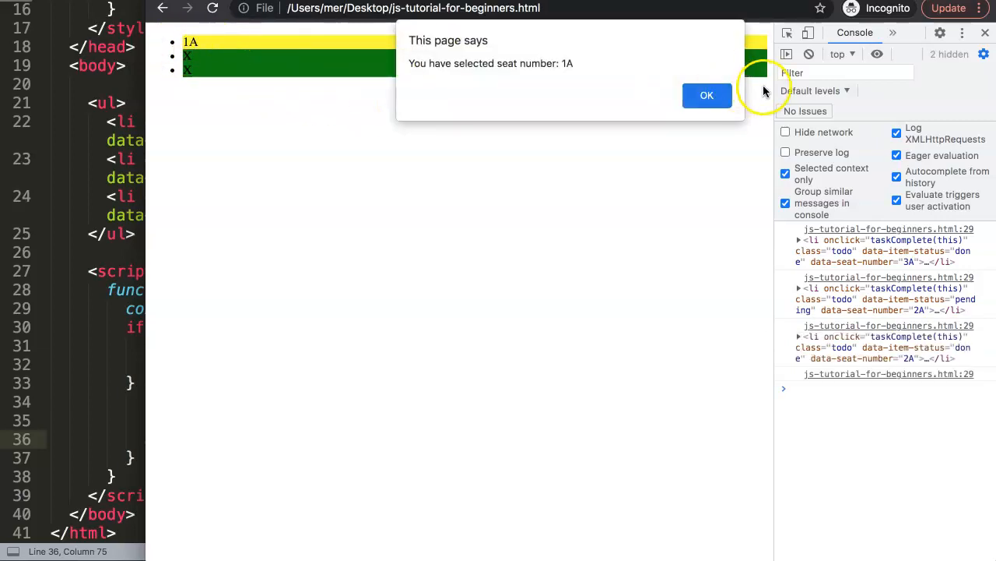
pyautogui.click(707, 95)
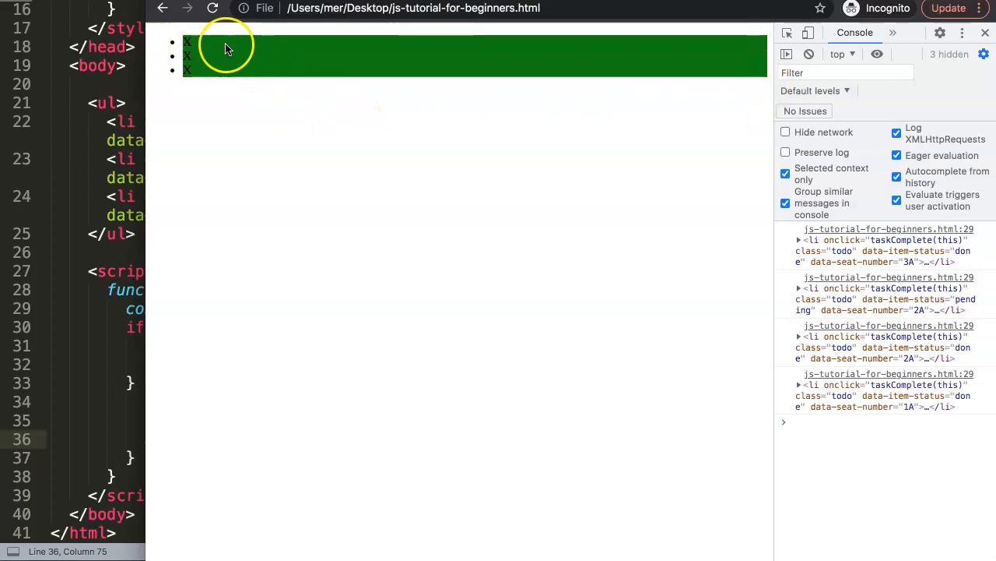
pyautogui.moveTo(221, 48)
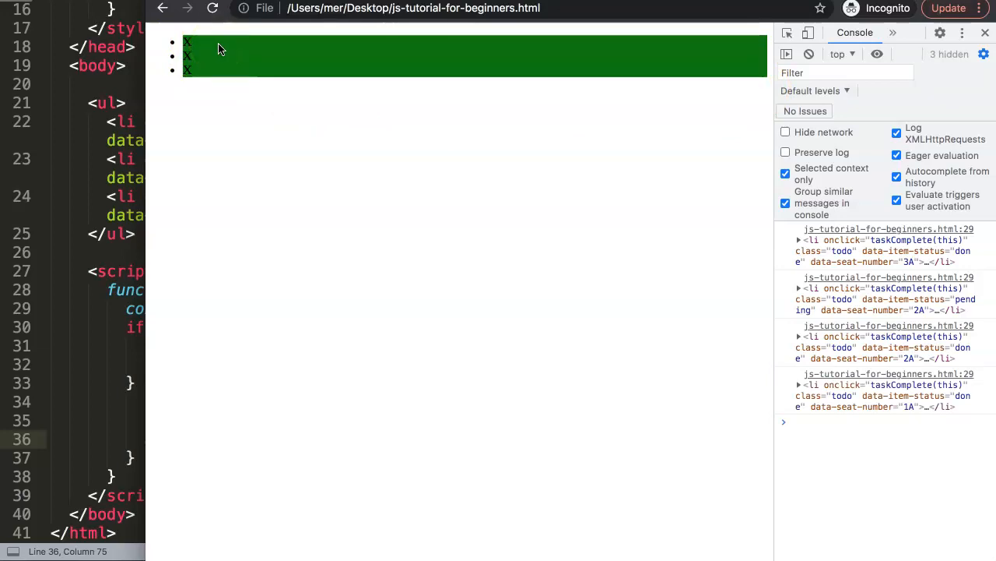
pyautogui.click(190, 41)
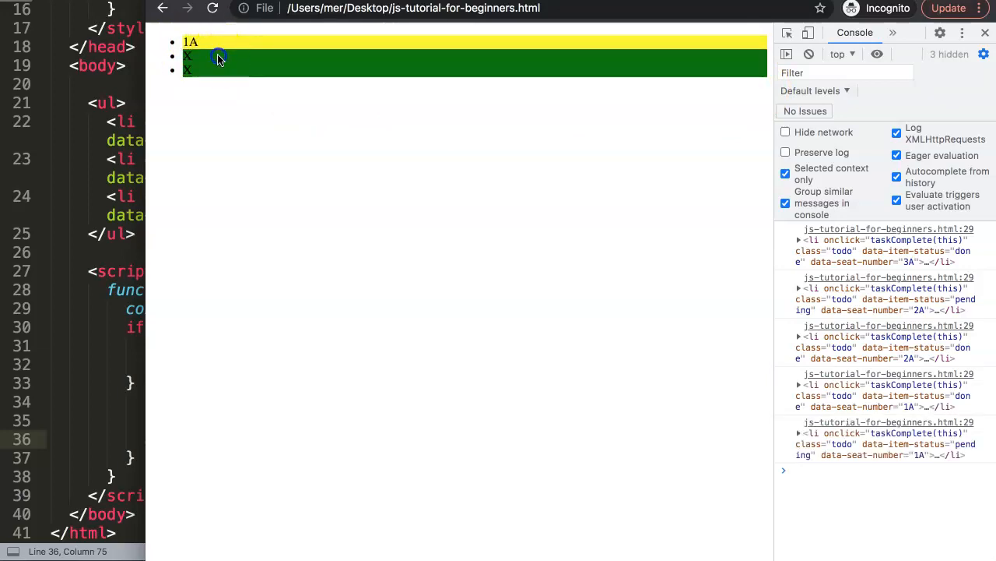